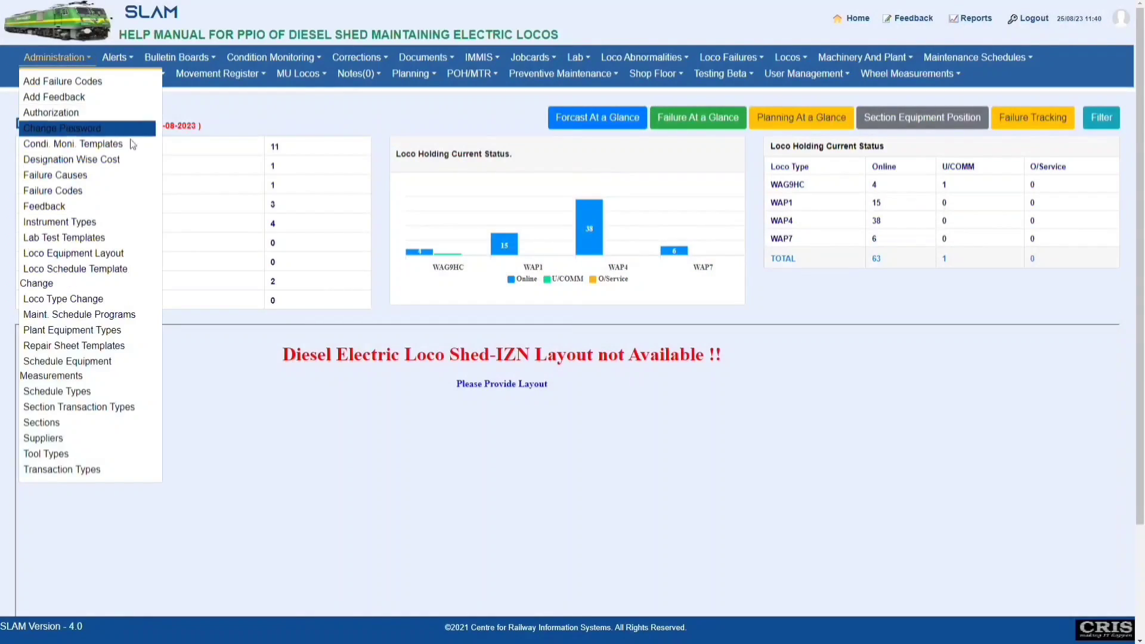
mouse_move(40, 422)
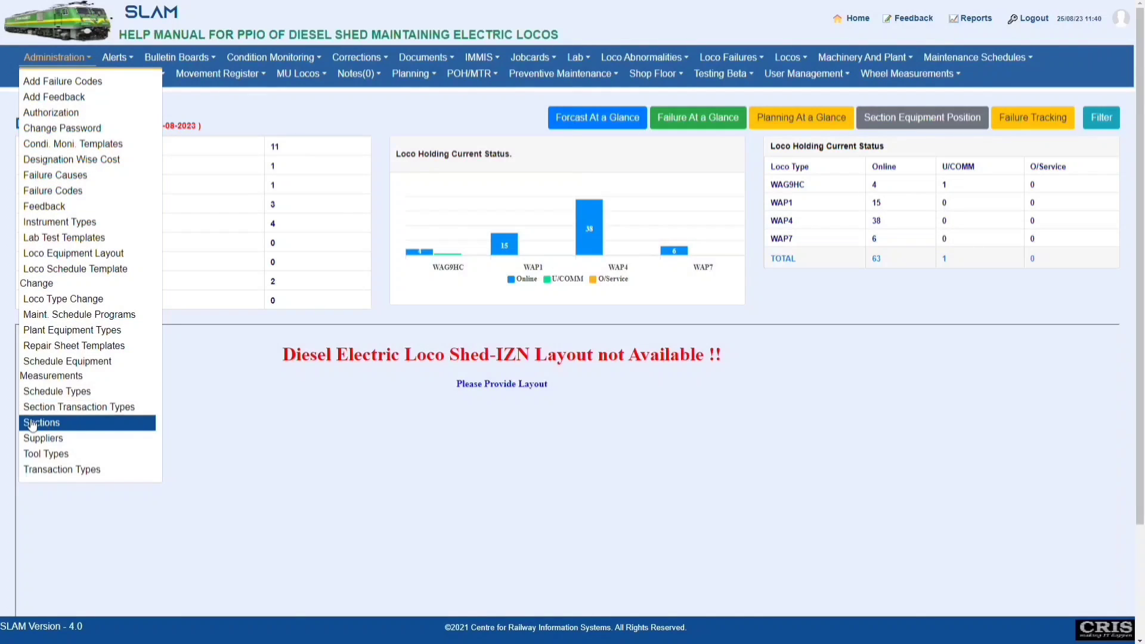
Step: Bring up the Managing Sections page listing the shed's 20 sections
click(40, 423)
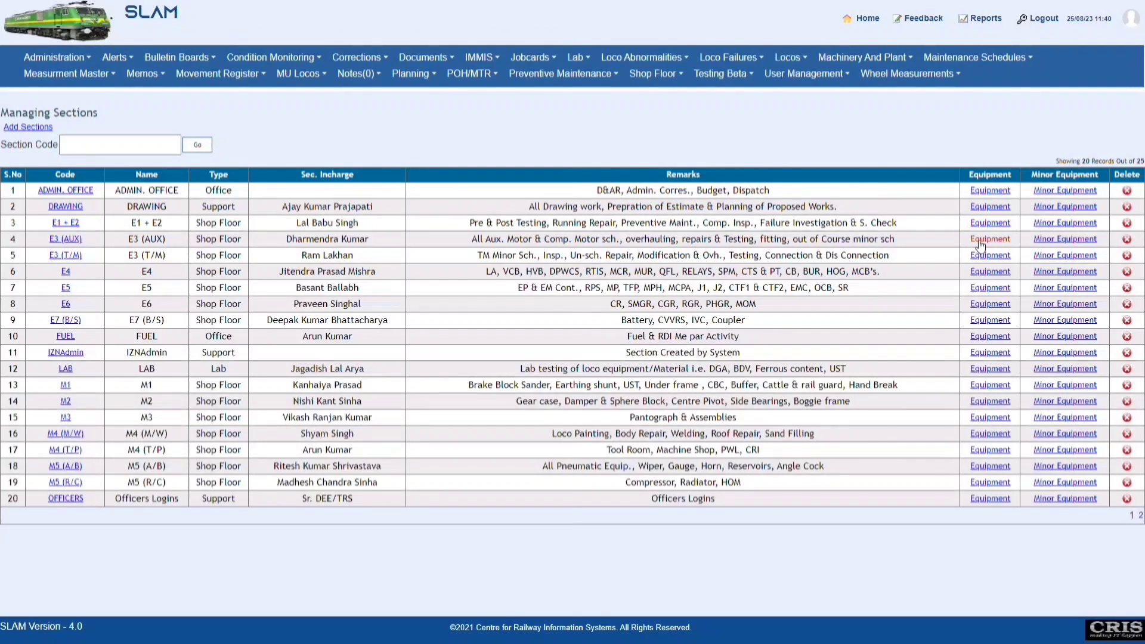
mouse_move(990, 257)
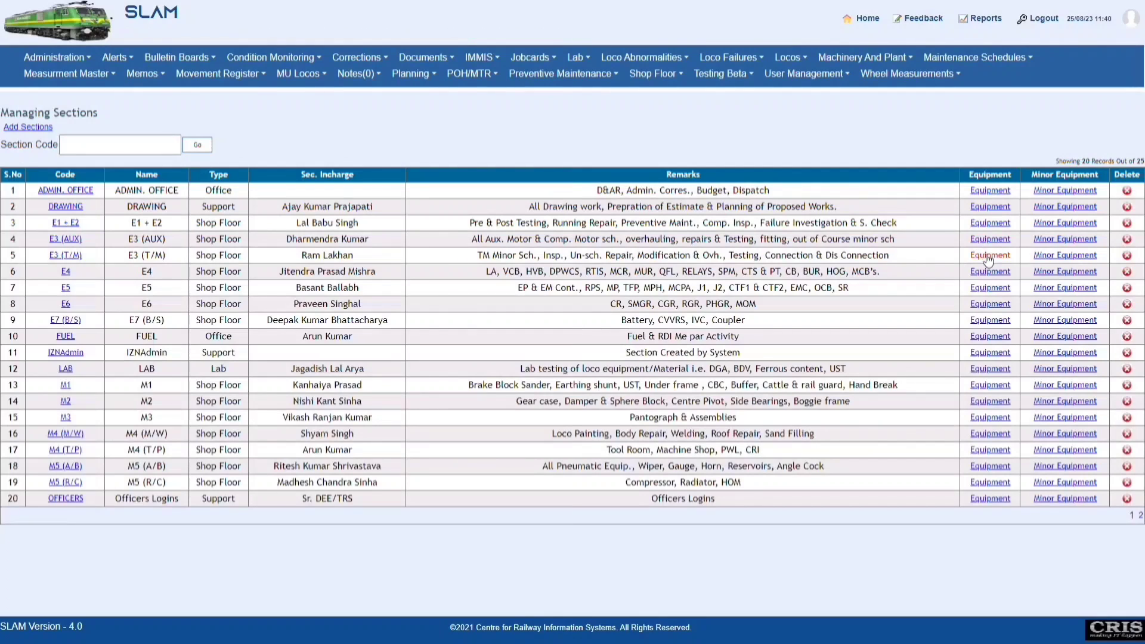
Step: Go from the E3 (T/M) section's equipment to the WAP1 Loco Master list
click(990, 255)
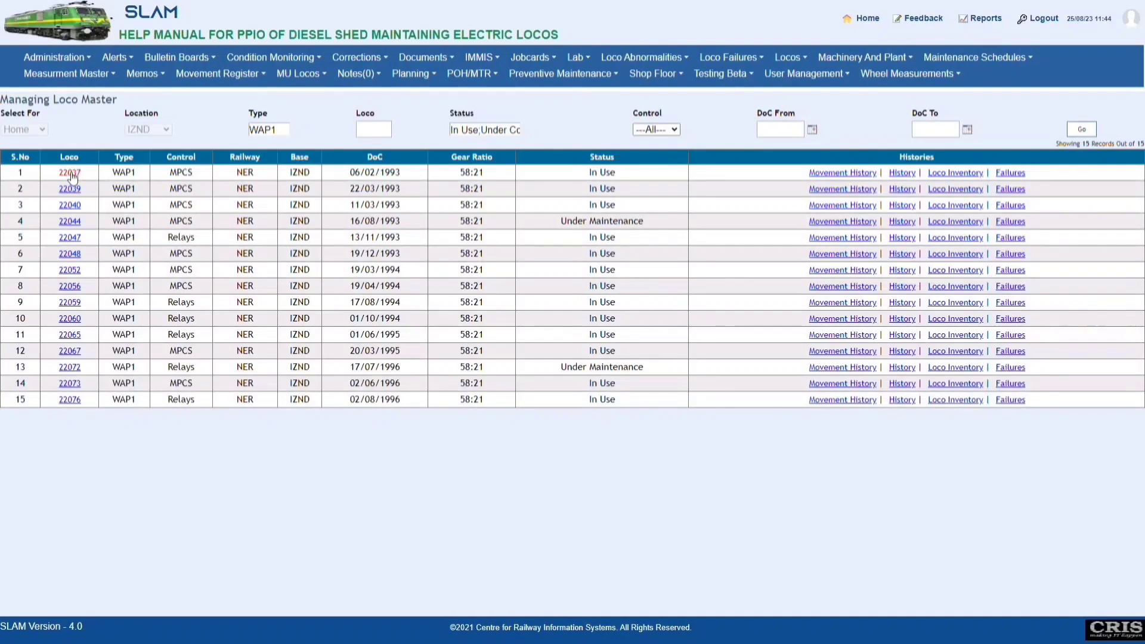
Step: Open View Loco History from the first WAP1 loco in the list
click(69, 172)
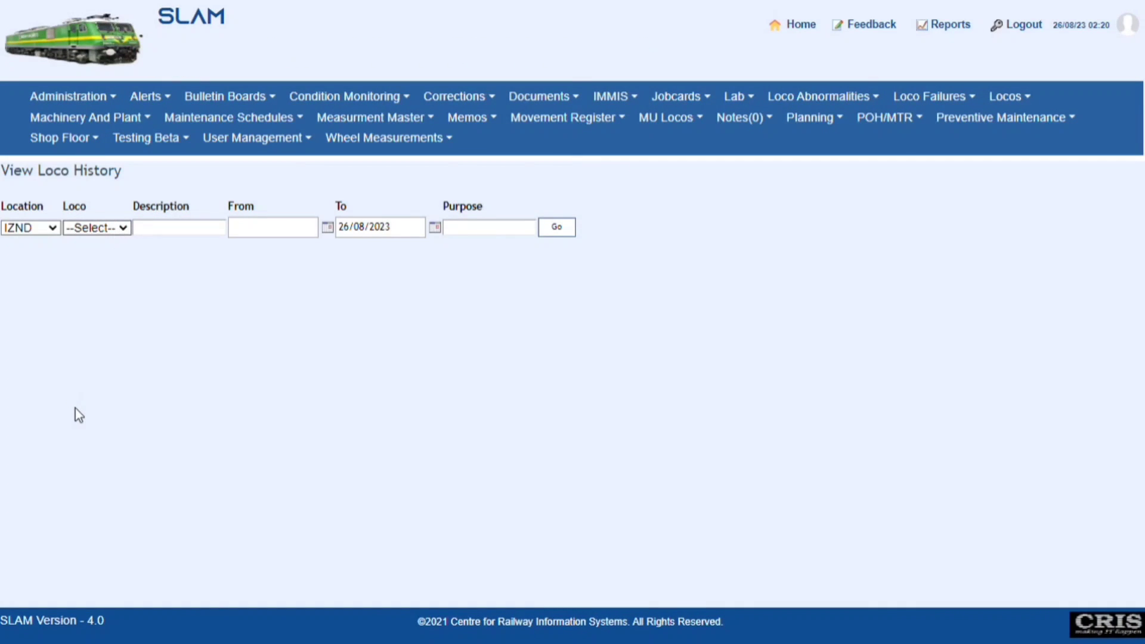
Step: Show loco 22065's history and look through its schedules and job card activities
click(96, 226)
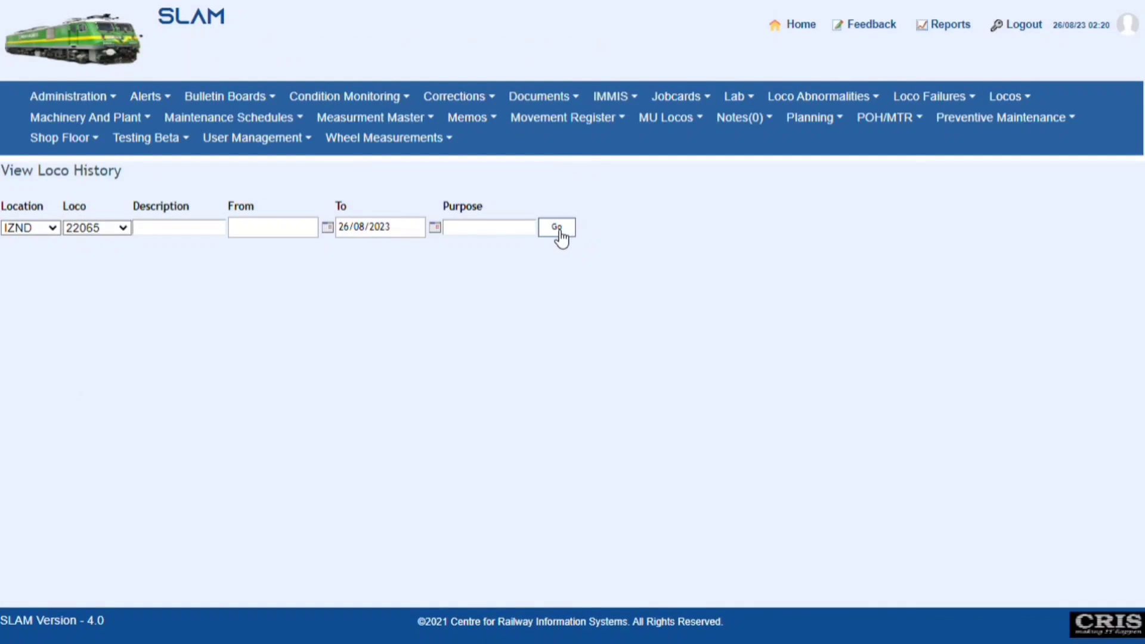
click(557, 227)
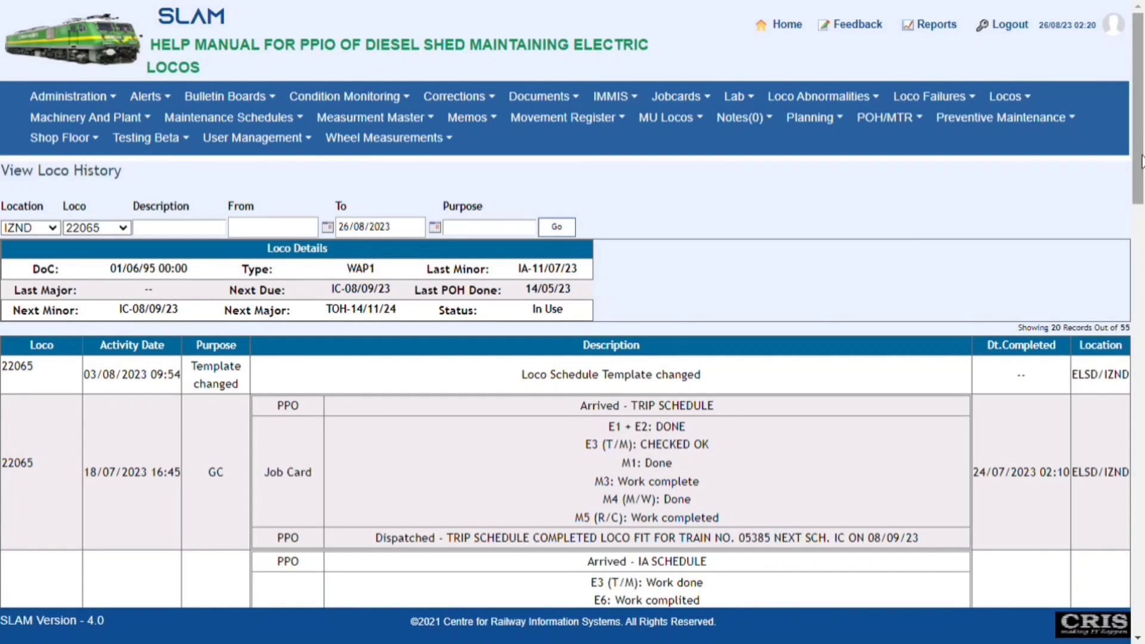
scroll(down, 3)
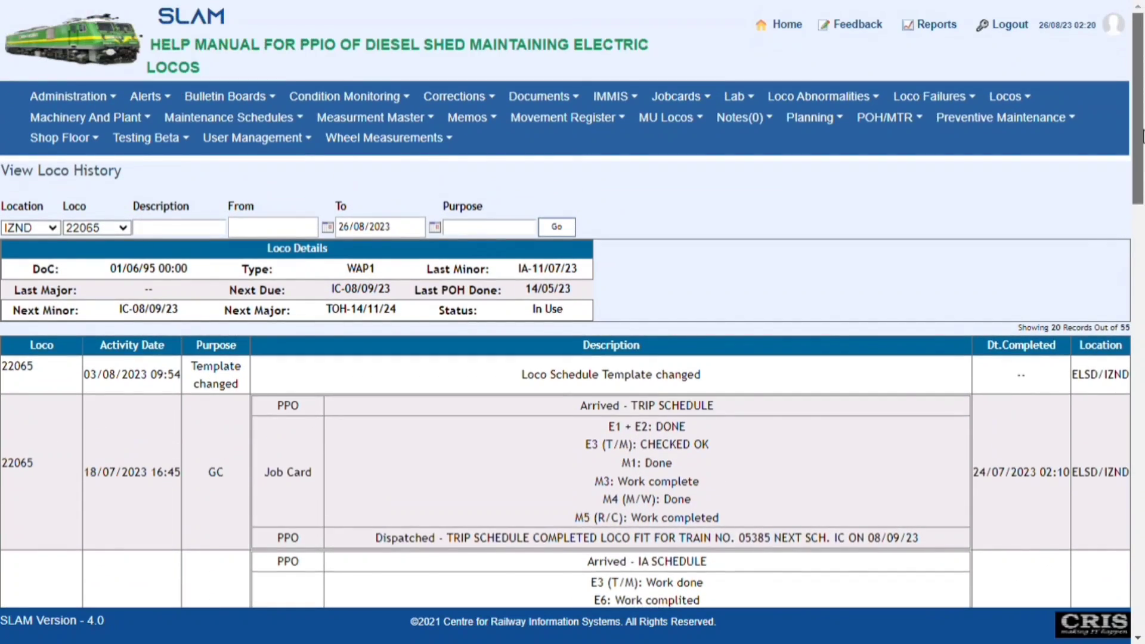
scroll(down, 3)
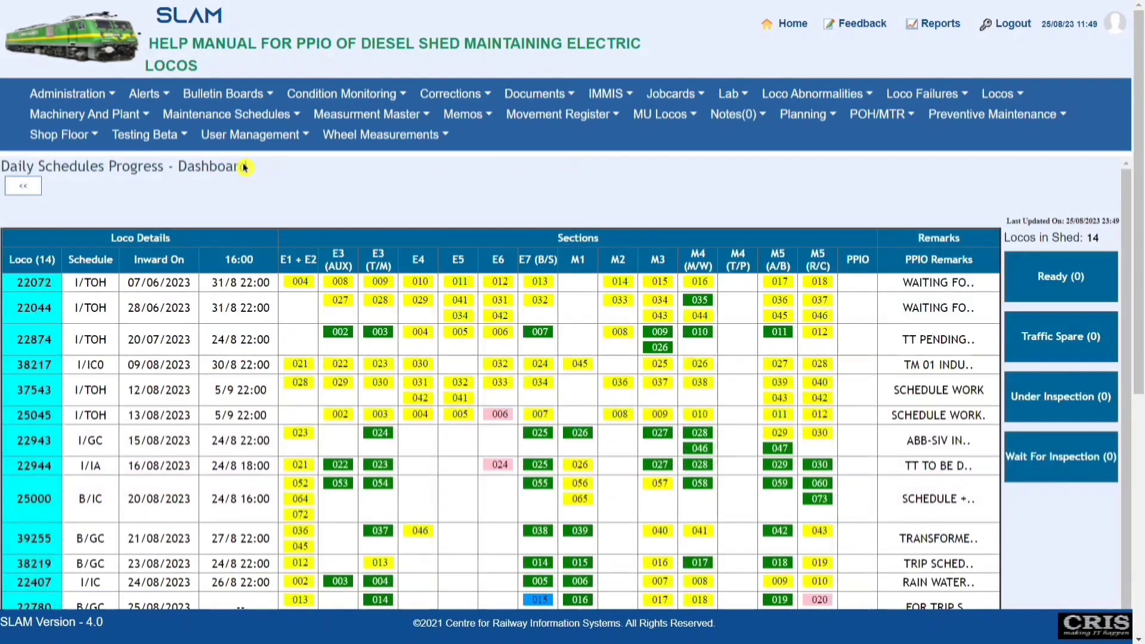
Step: Open job card 002 in loco 22948's E1 + E2 column of the dashboard
scroll(down, 3)
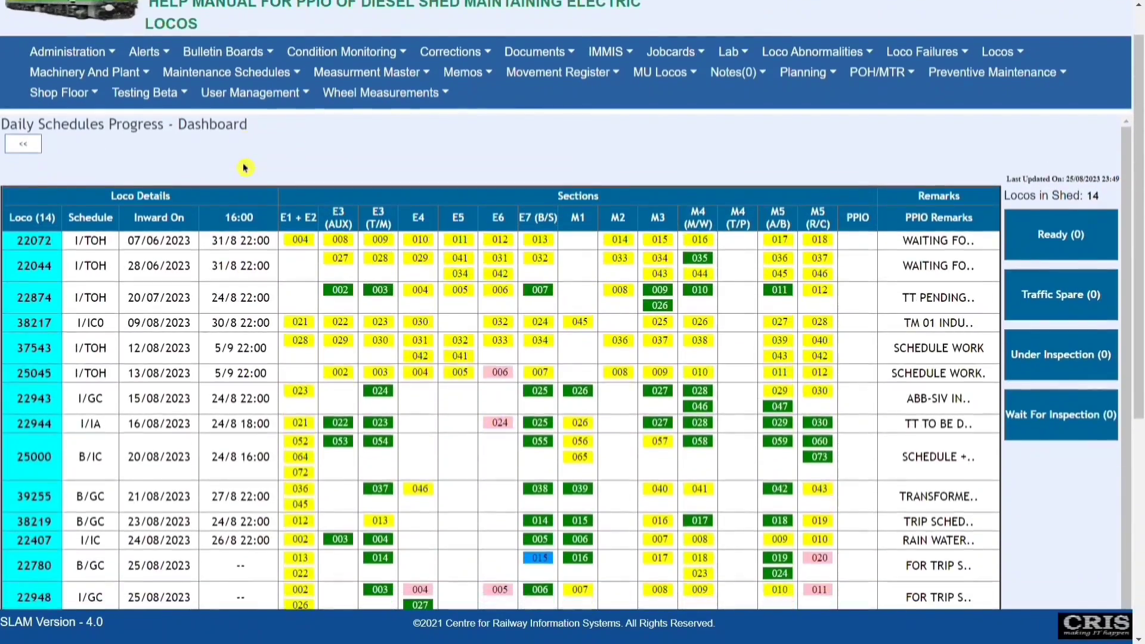
scroll(down, 3)
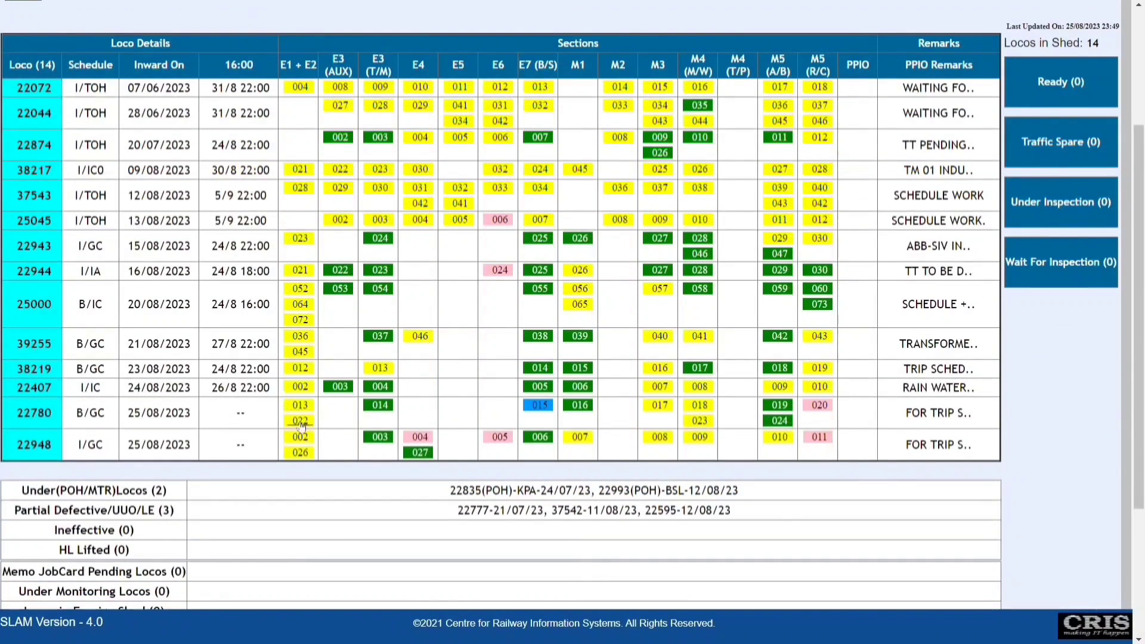
click(298, 436)
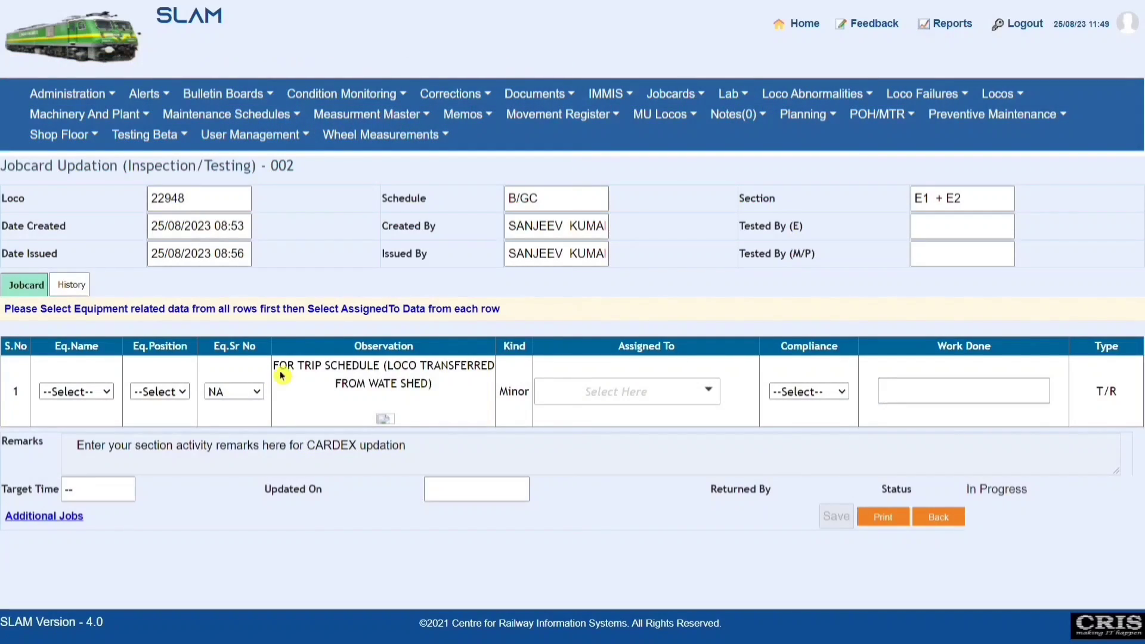
Step: Highlight the job's observation text, then move to the Managing Jobcards list
drag(278, 365, 431, 383)
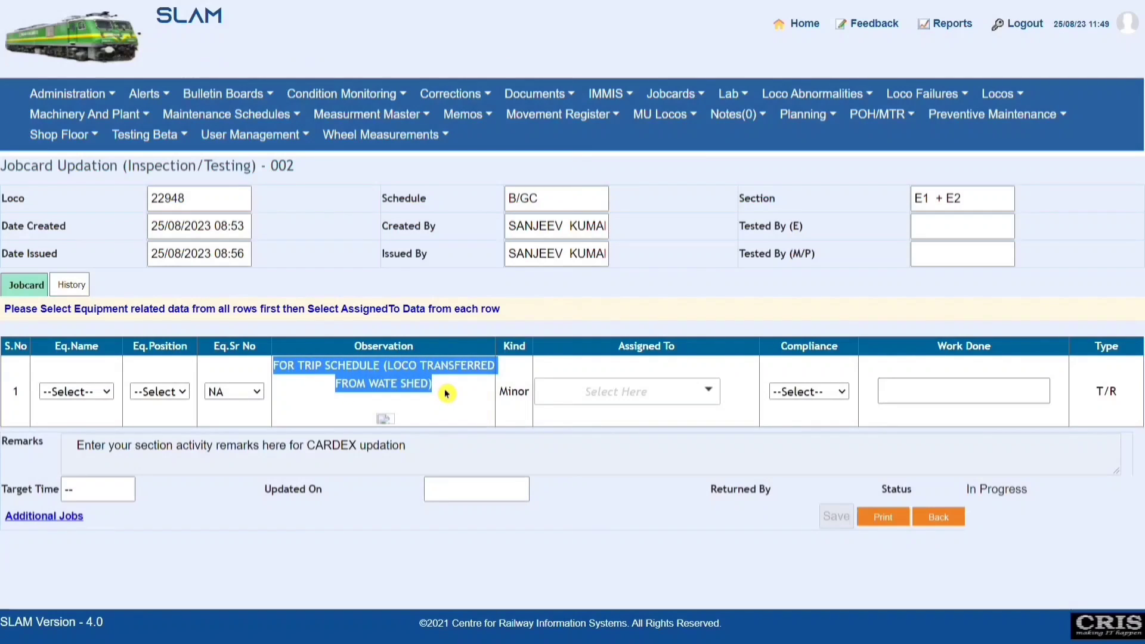
mouse_move(1104, 398)
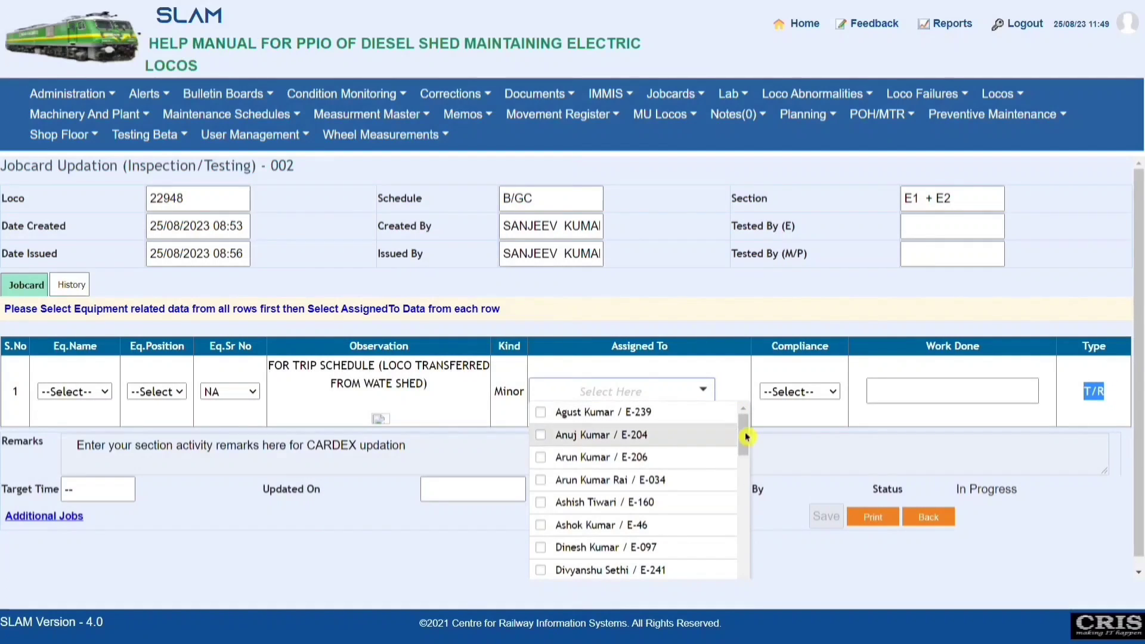
click(928, 517)
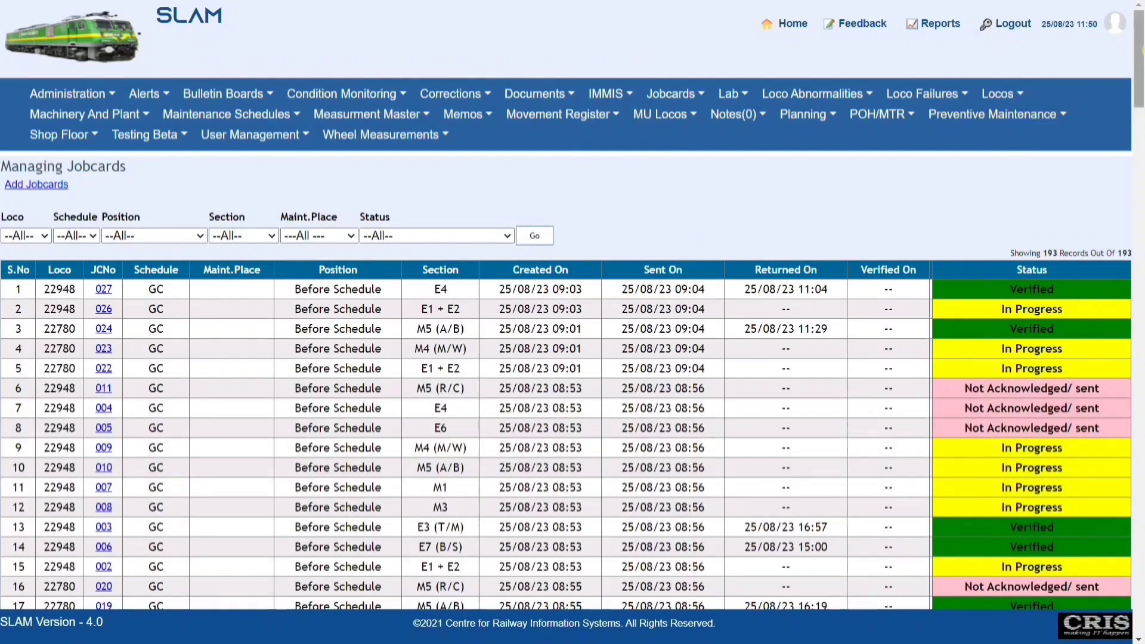
Step: Leave the job card list for the Managing Asset Failure (ICMS) reports
scroll(down, 3)
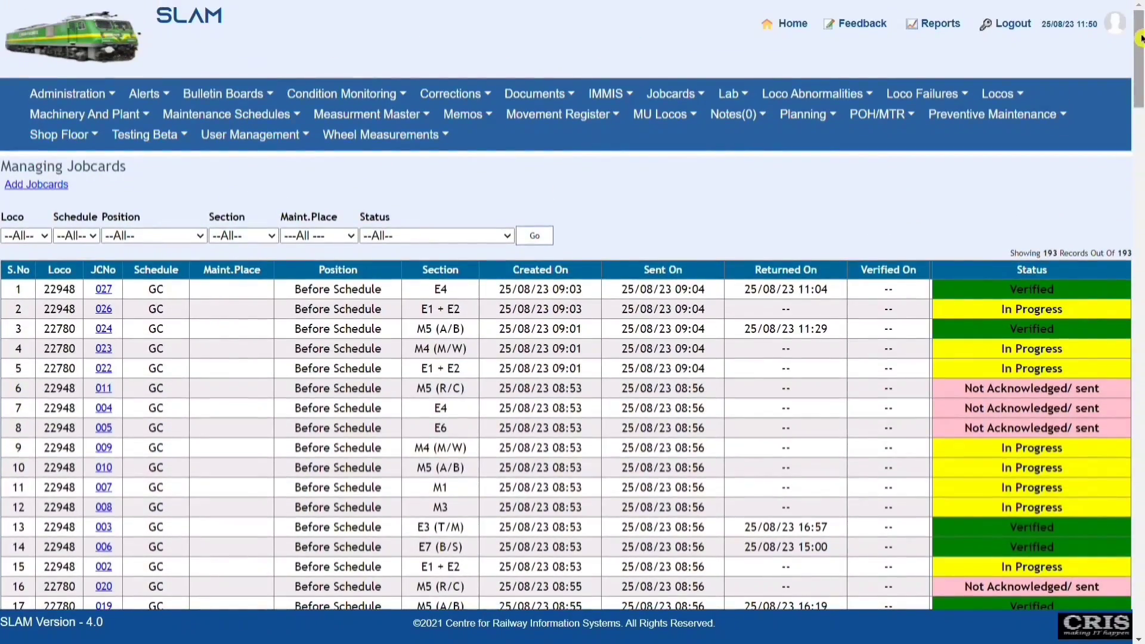
click(922, 93)
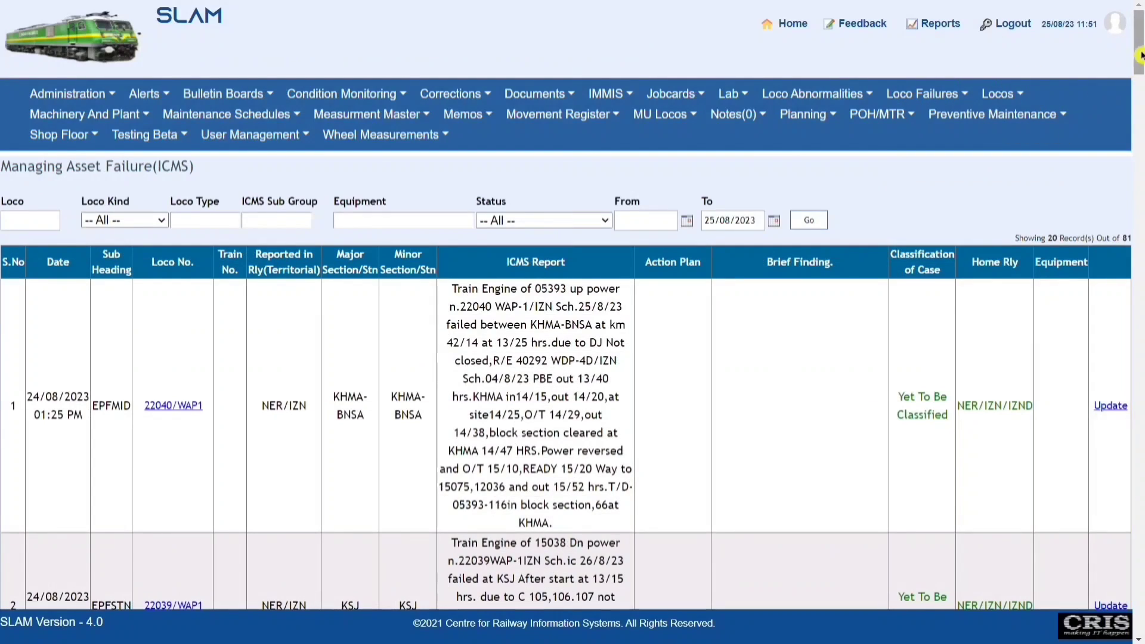
Step: View the full line failure record for loco 22047 reported on 09/08/2023
scroll(down, 3)
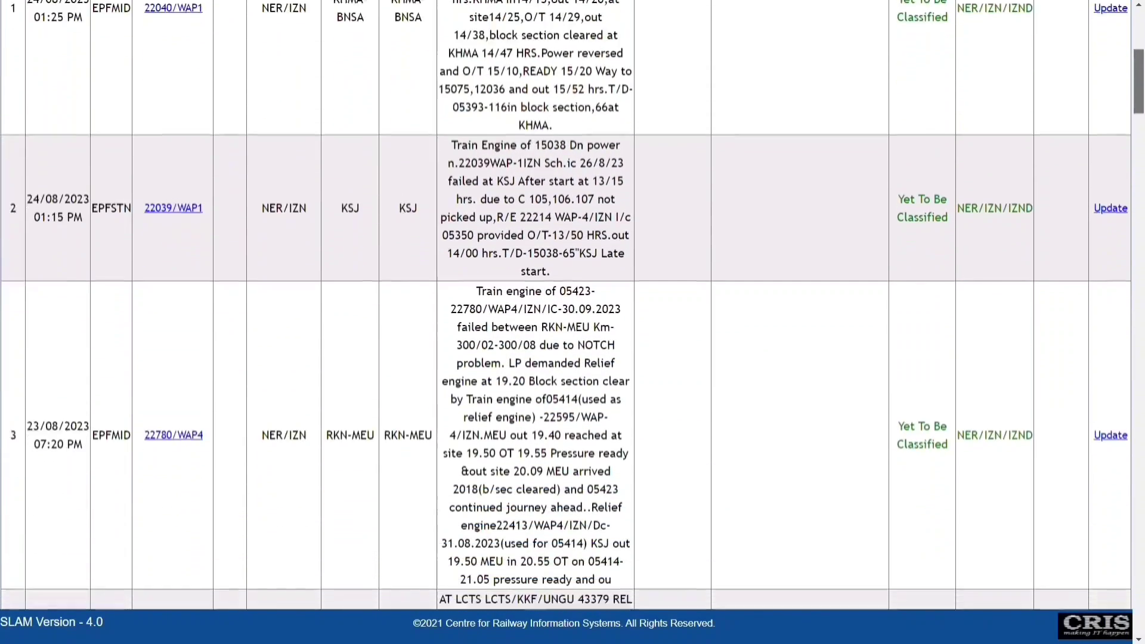
scroll(down, 3)
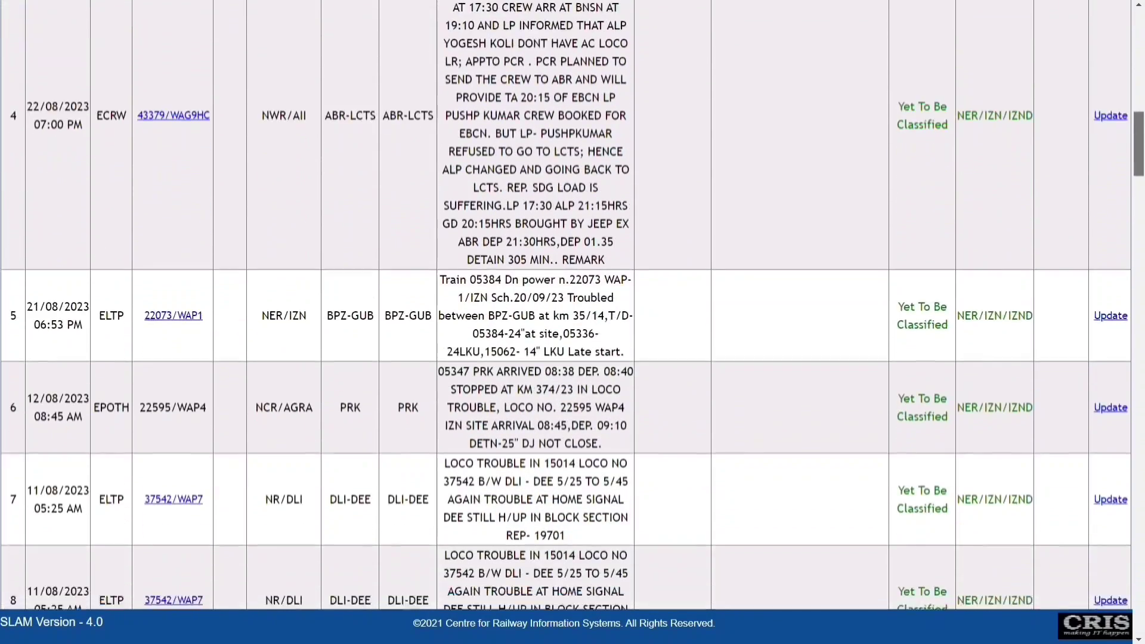
scroll(down, 3)
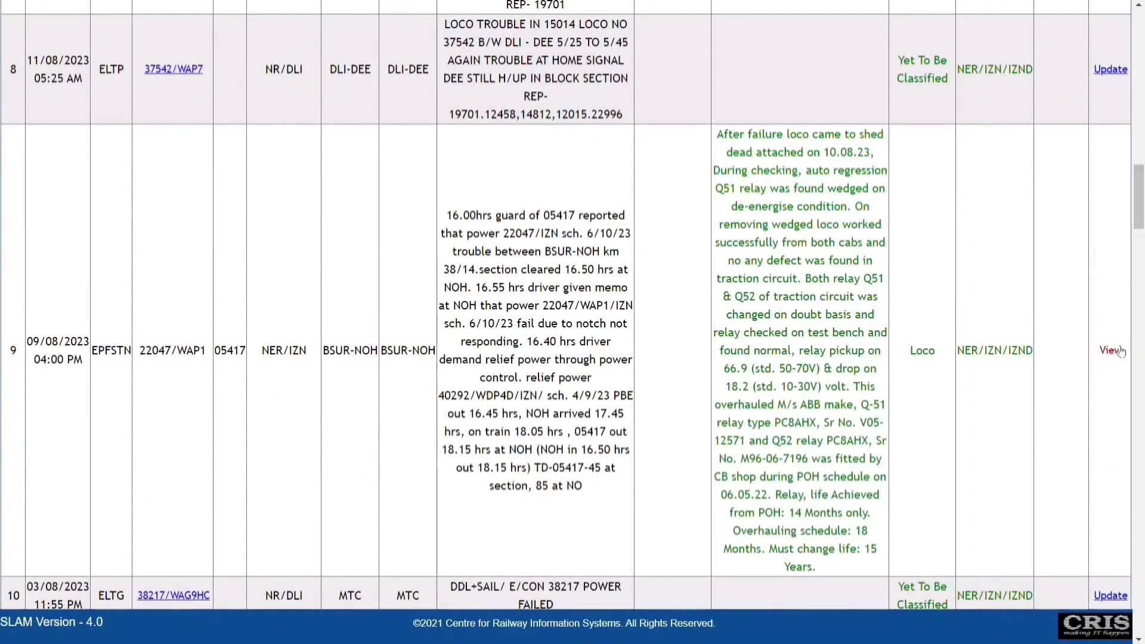
click(1109, 349)
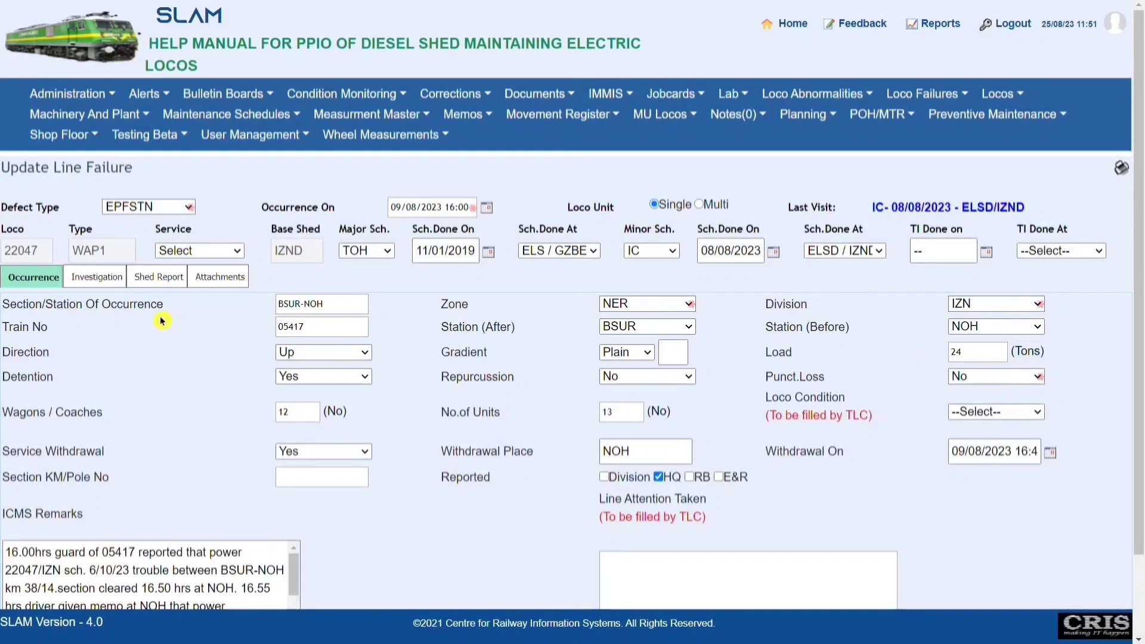
scroll(down, 3)
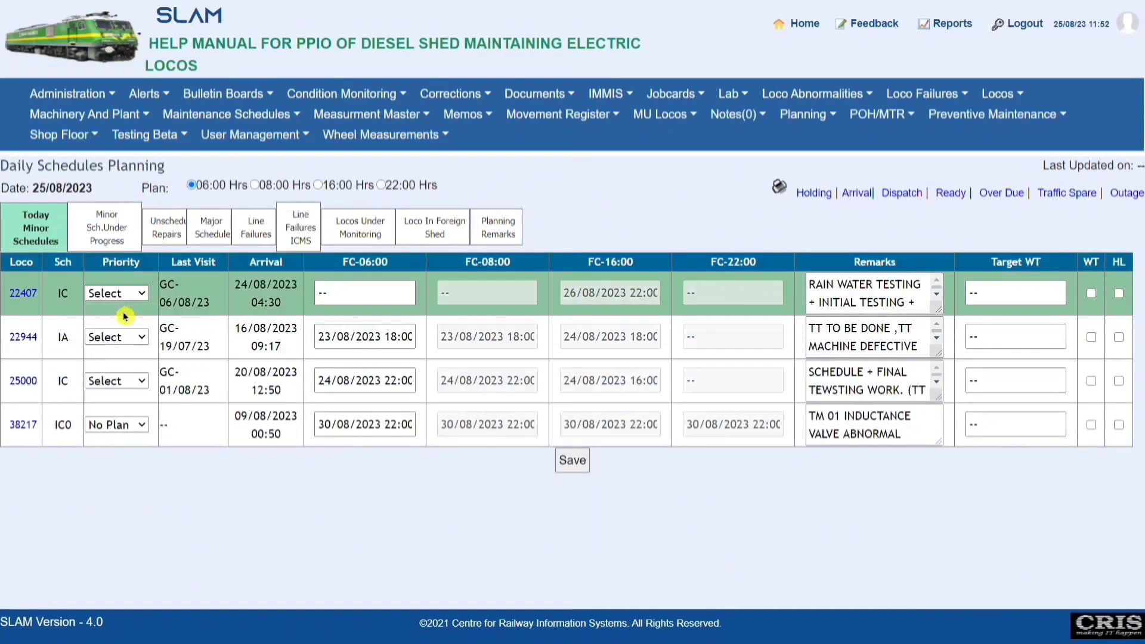
Step: Review unscheduled repairs and ICMS line failures, starting a remark on loco 22039's failure
click(165, 226)
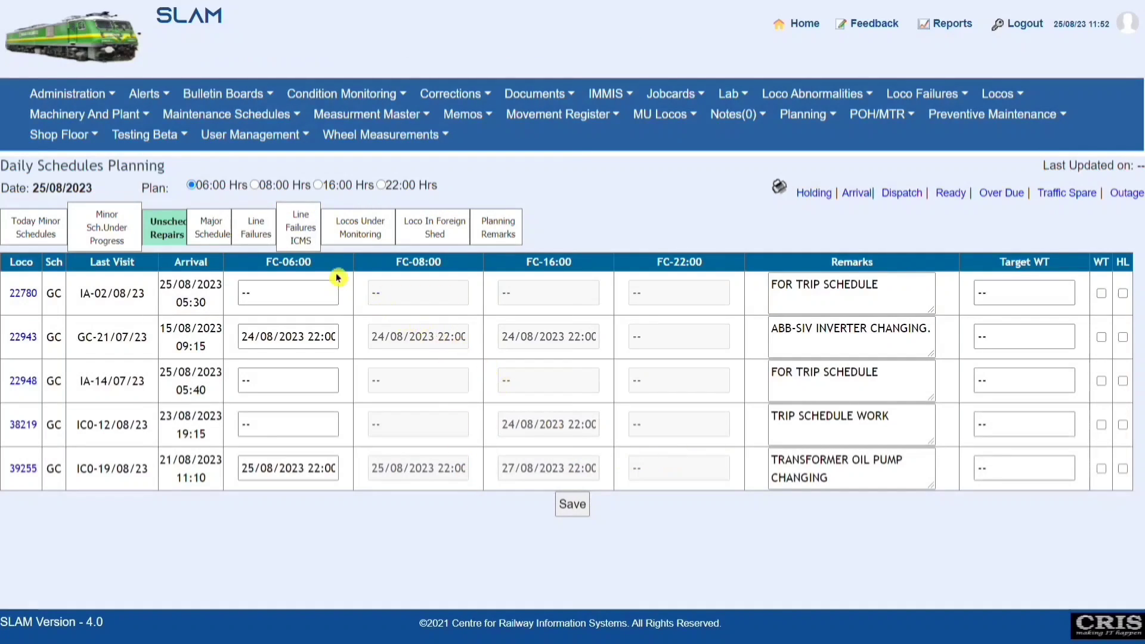
click(299, 226)
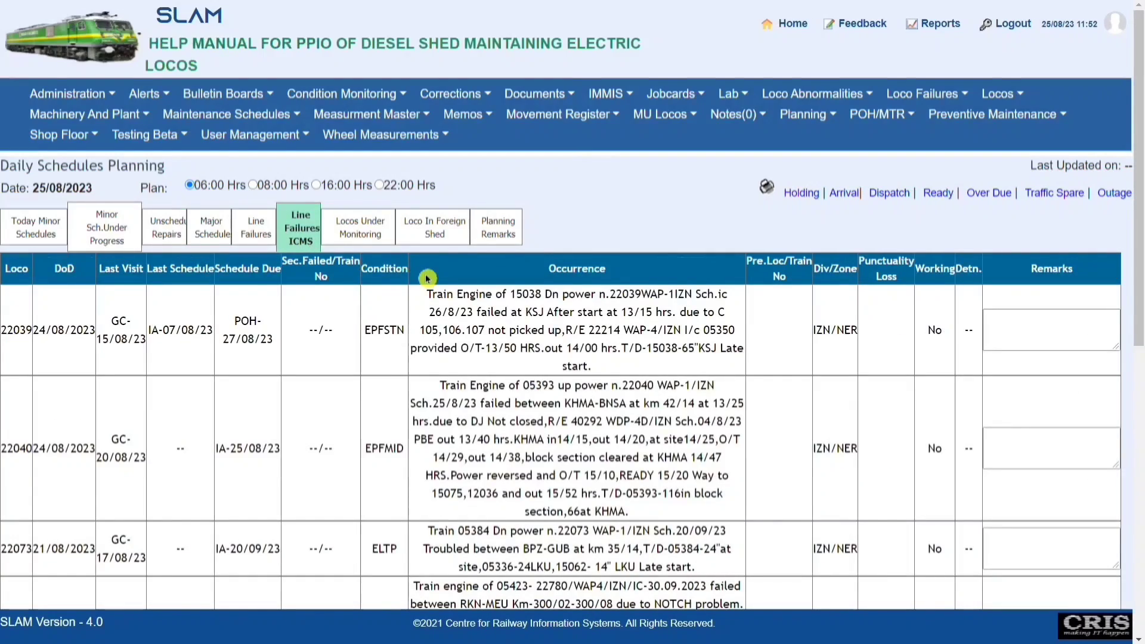
scroll(down, 3)
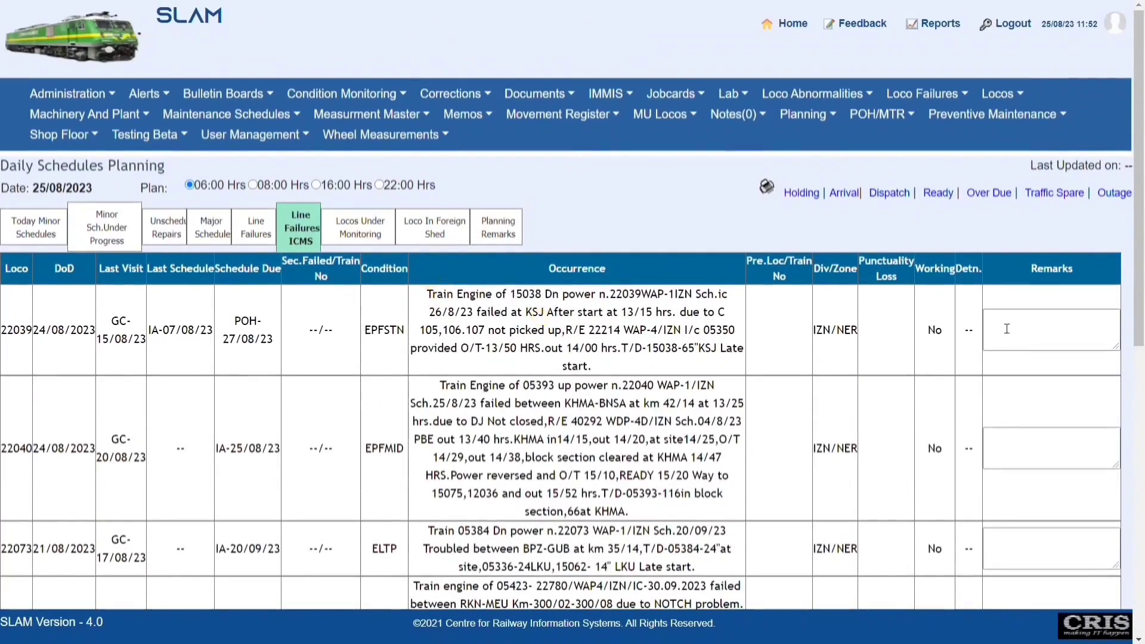
click(991, 114)
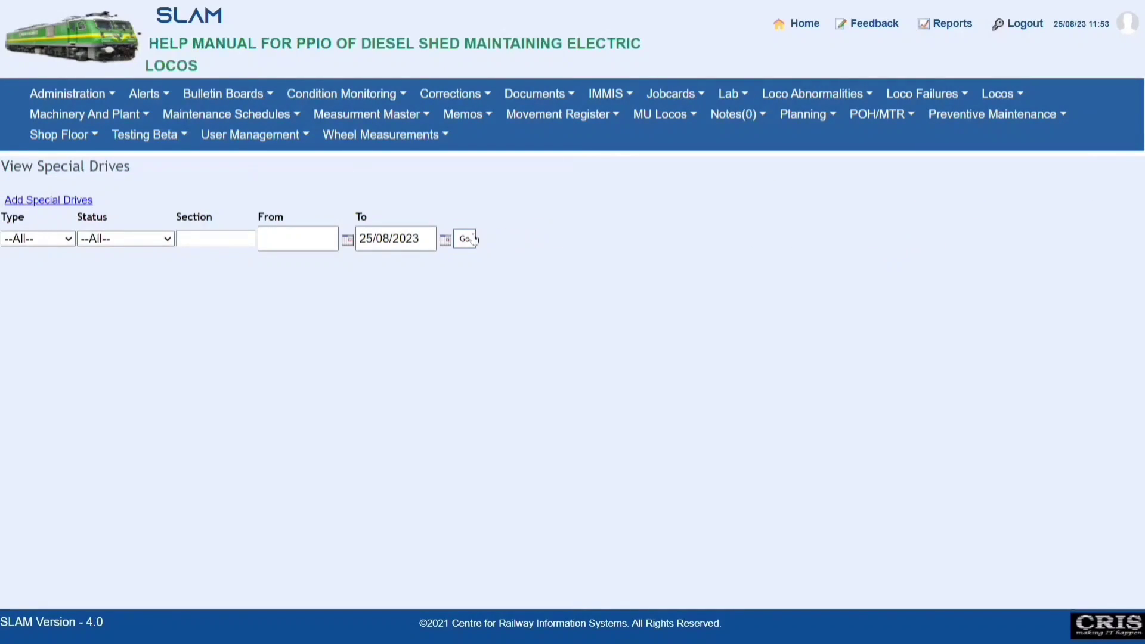
Step: List all special drives, then filter to the completed drive SD/13/2023 for loco 22060
click(463, 239)
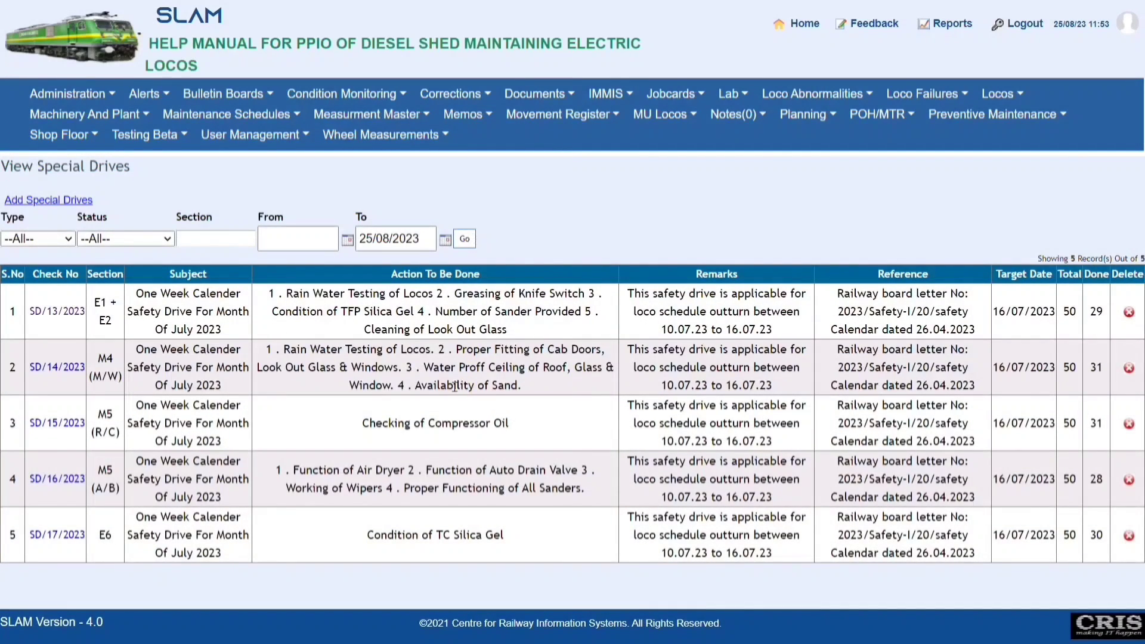
click(56, 310)
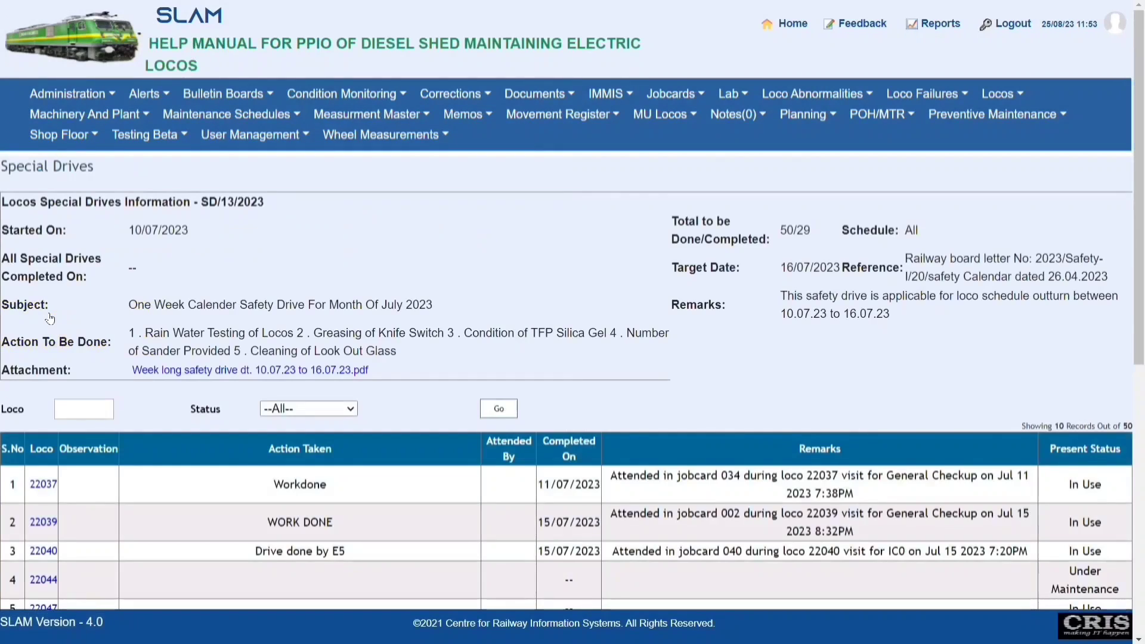
scroll(down, 3)
text(22060)
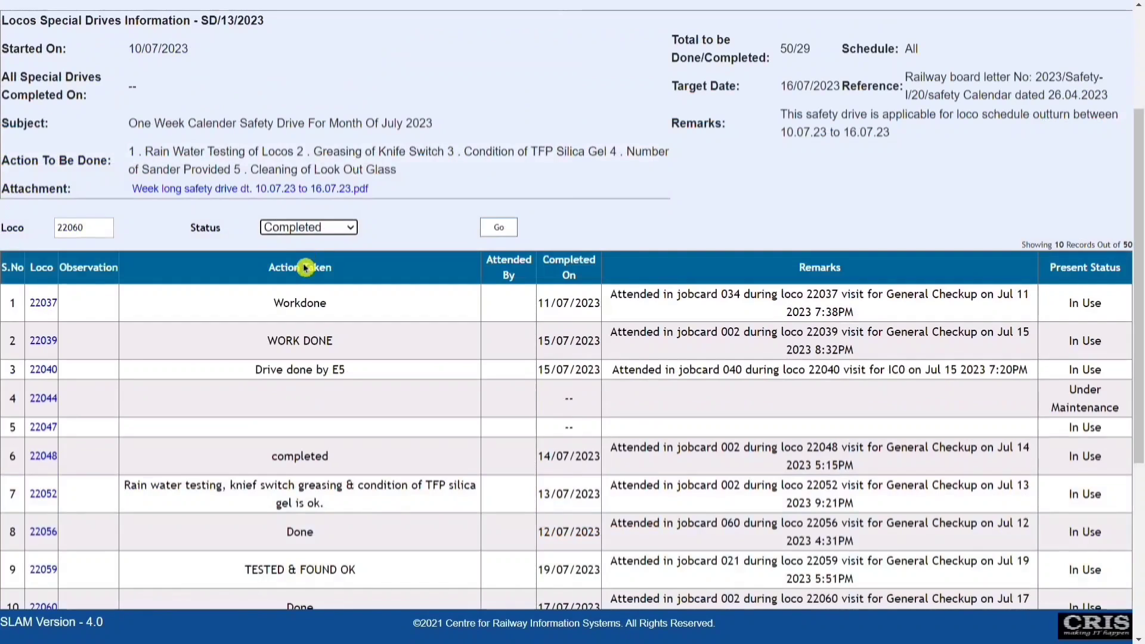
click(499, 226)
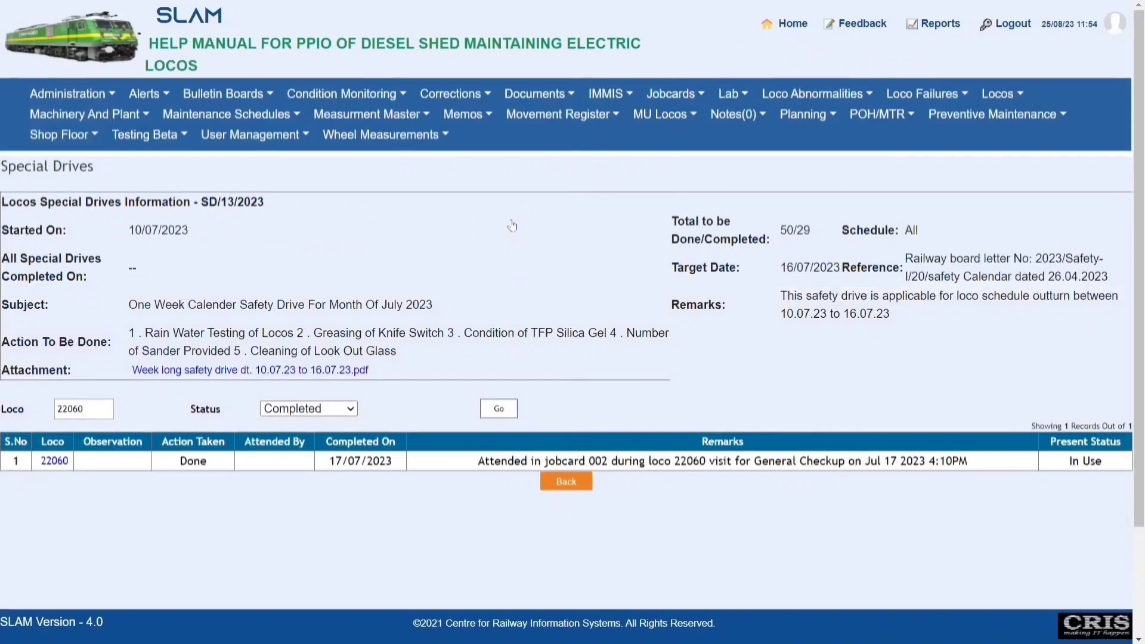
mouse_move(1066, 259)
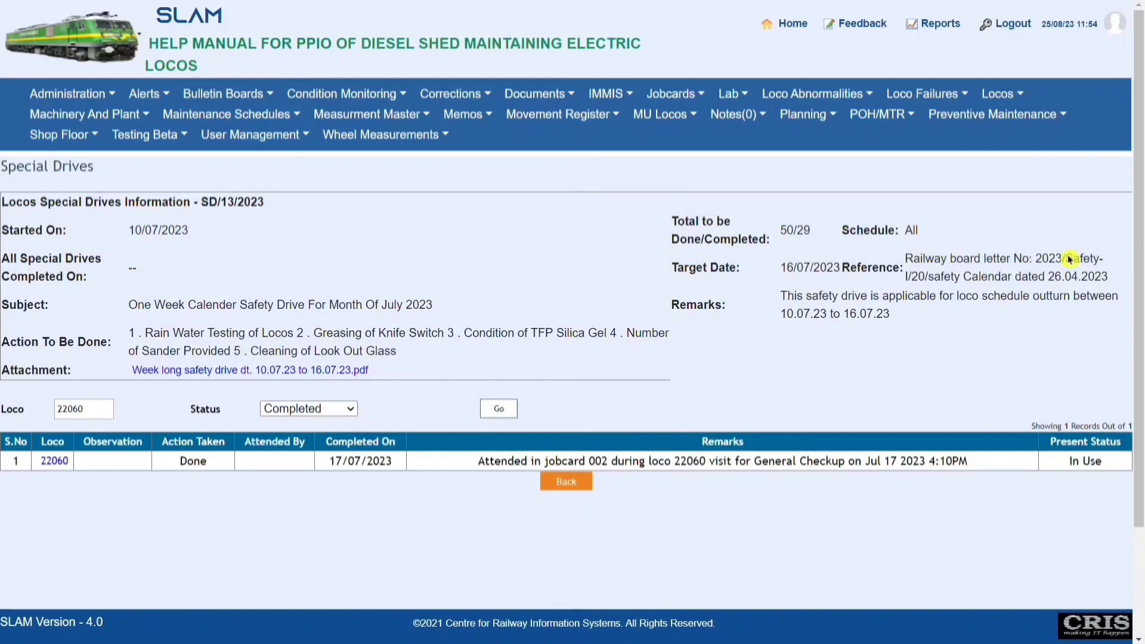
scroll(down, 3)
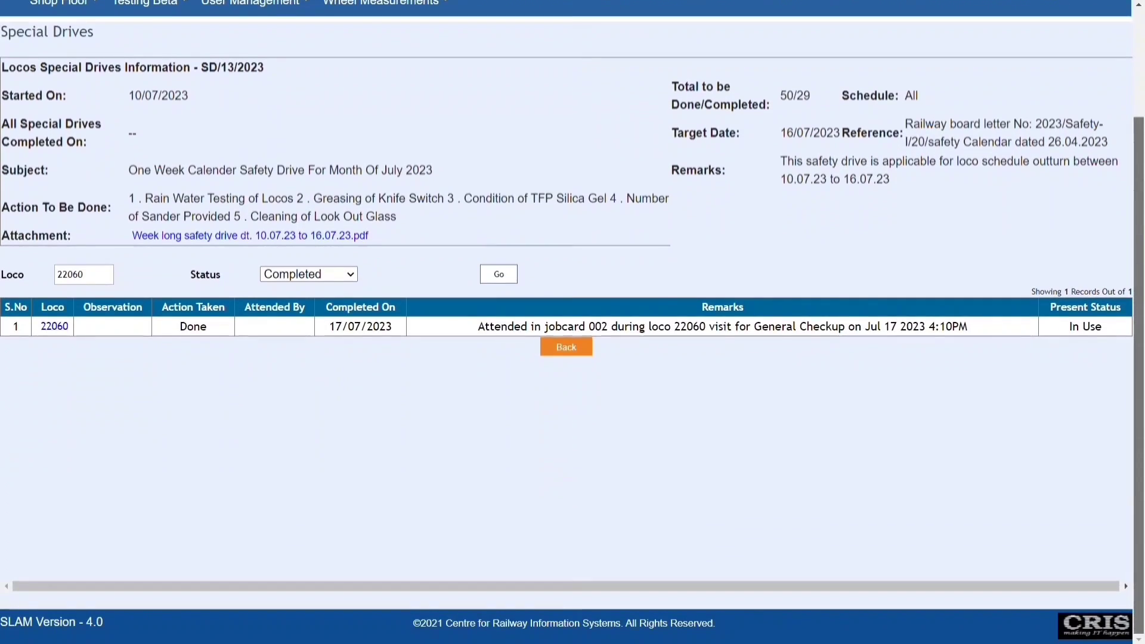
Step: List all lab test requests and review the axle test results for request 216/2023
click(565, 345)
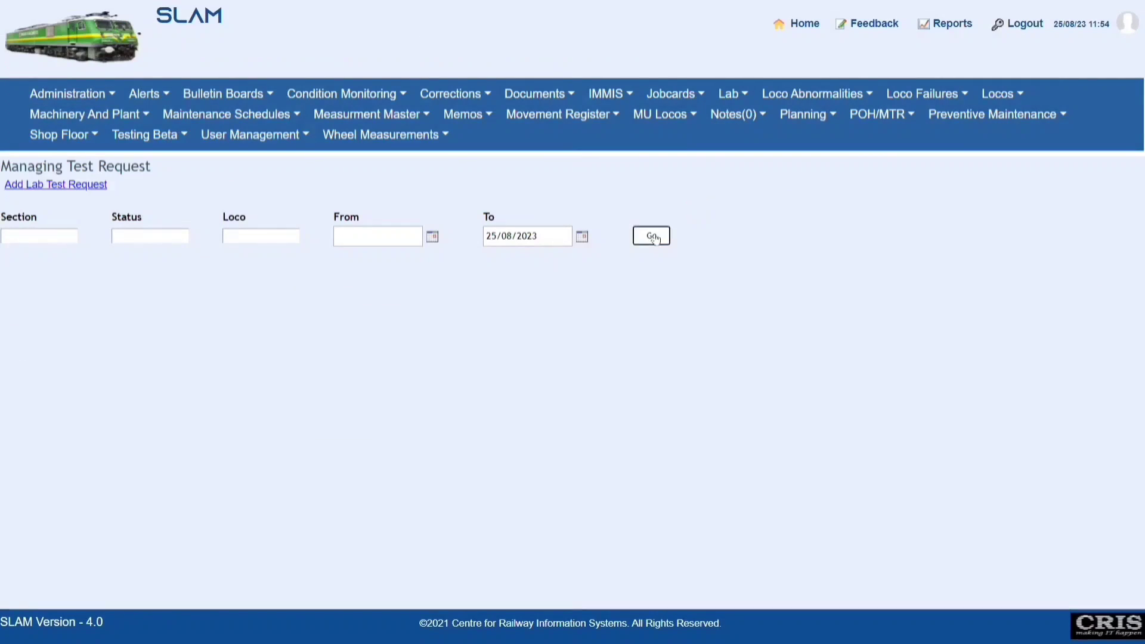
click(649, 236)
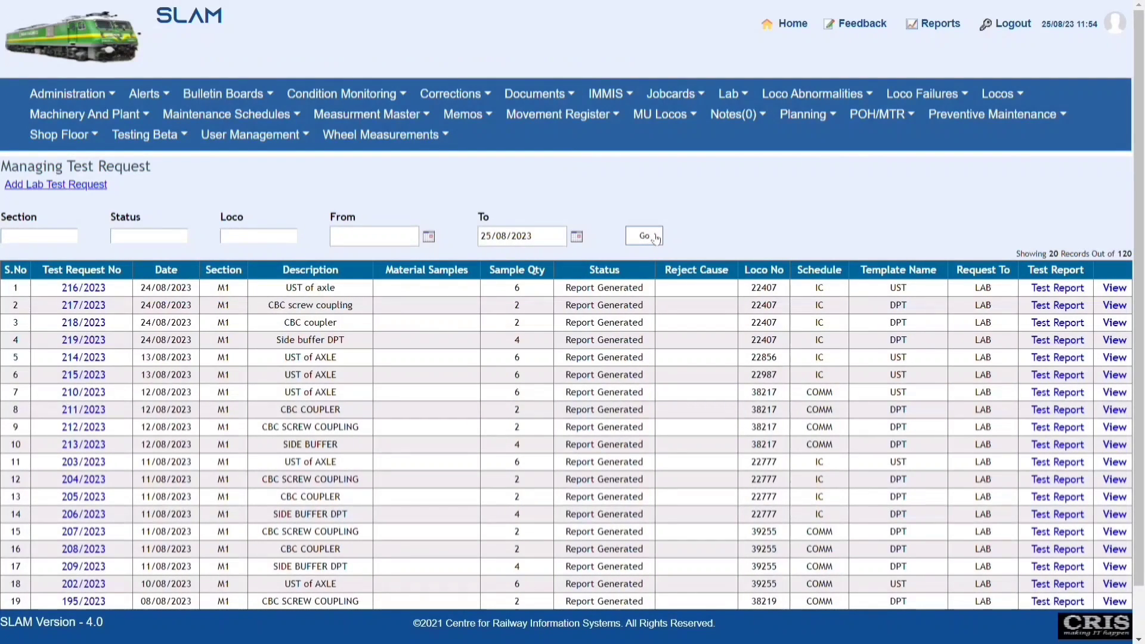
scroll(down, 3)
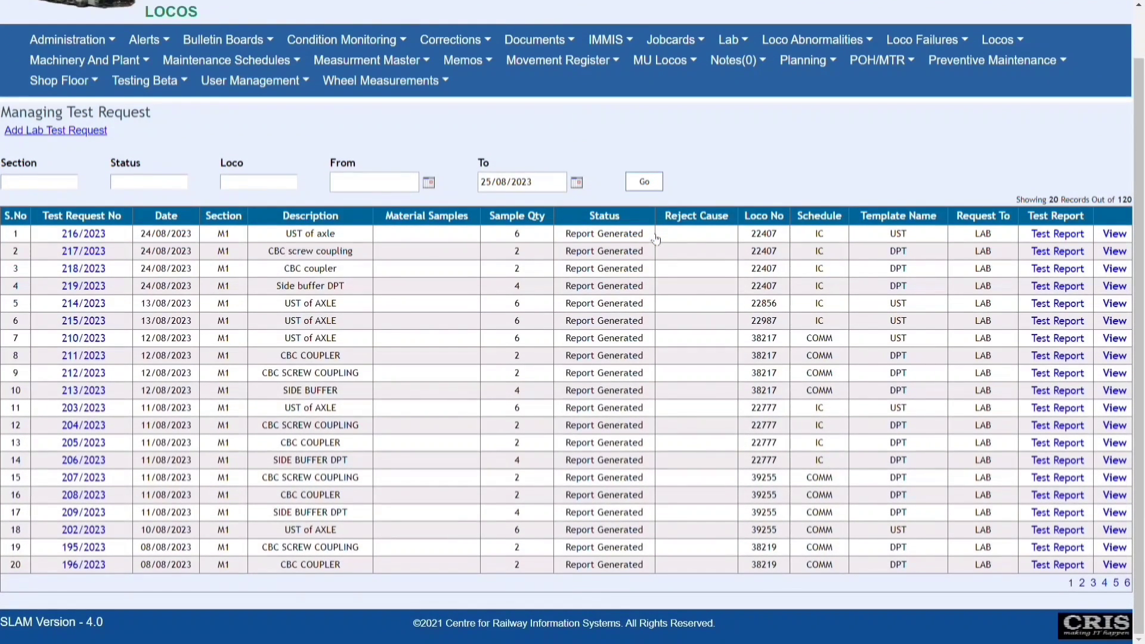
mouse_move(707, 248)
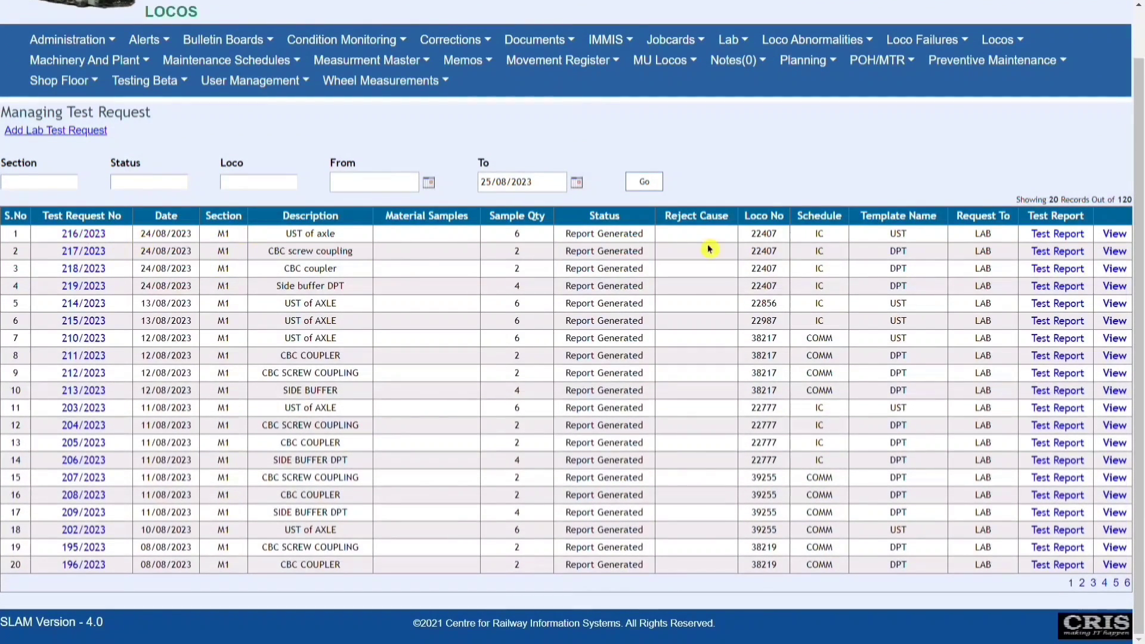
mouse_move(1108, 236)
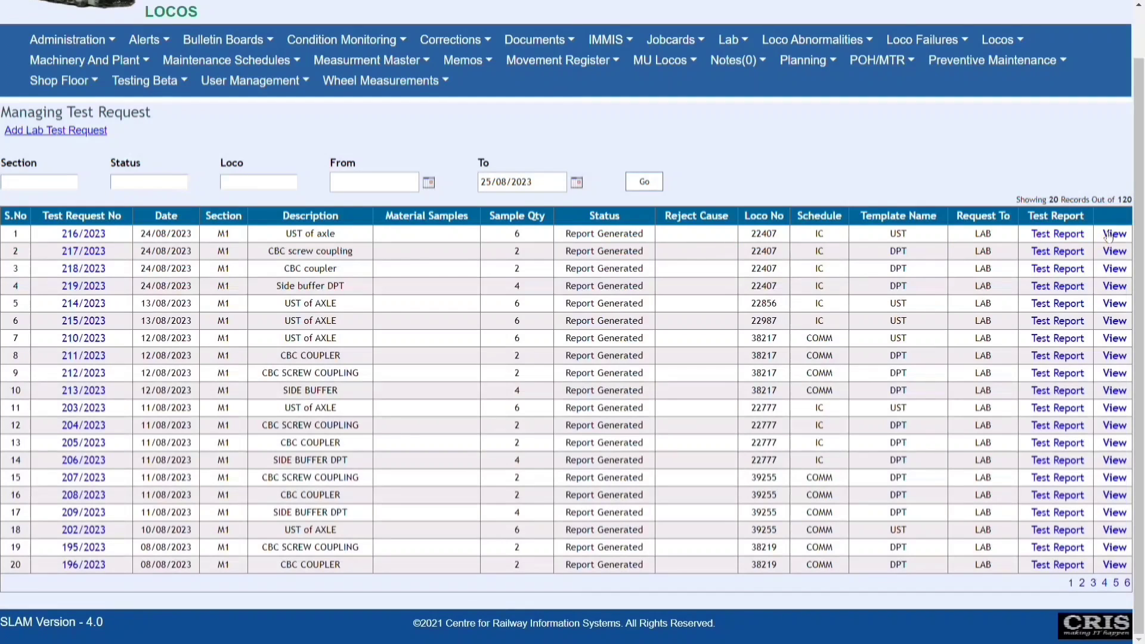
click(1114, 233)
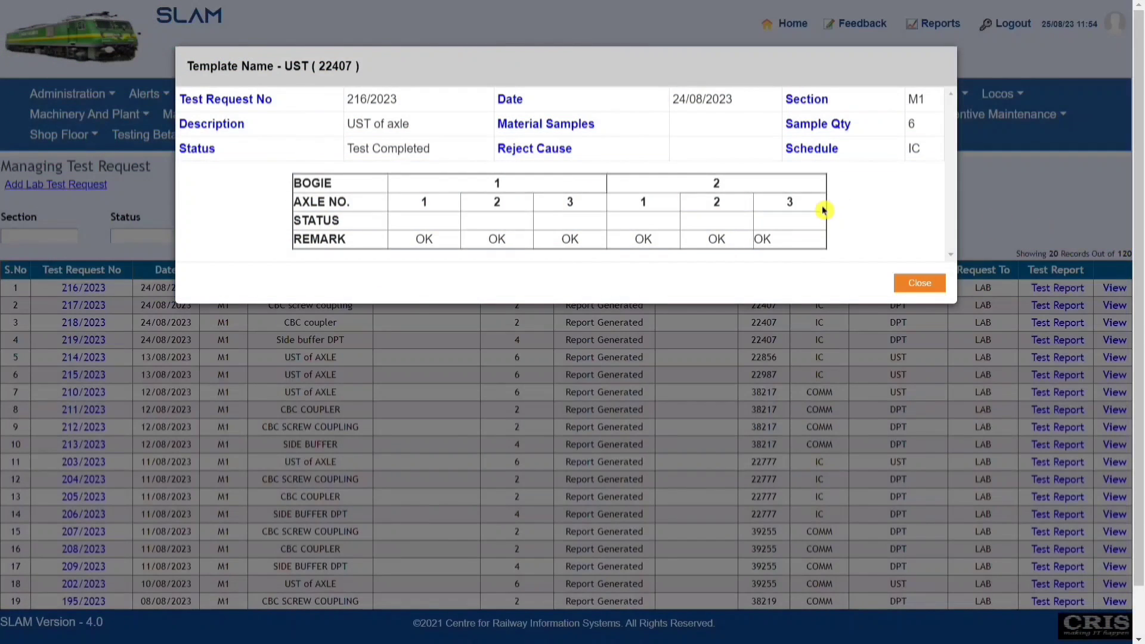
click(919, 283)
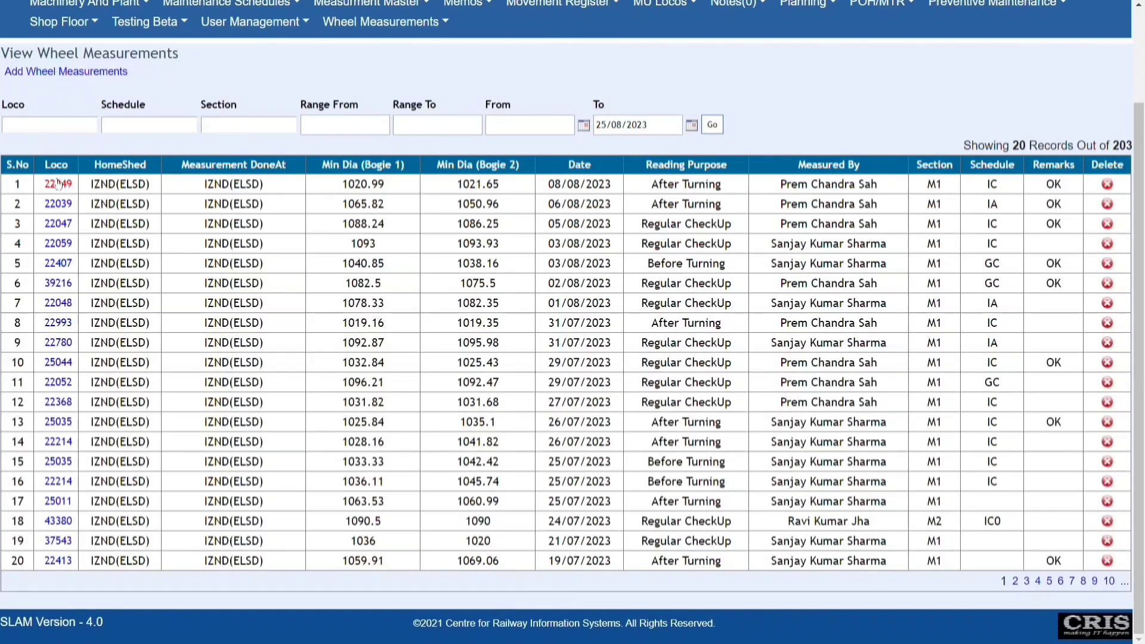
Step: View loco 22849's 08/08/2023 readings for all 12 wheels, then return to the list
click(56, 184)
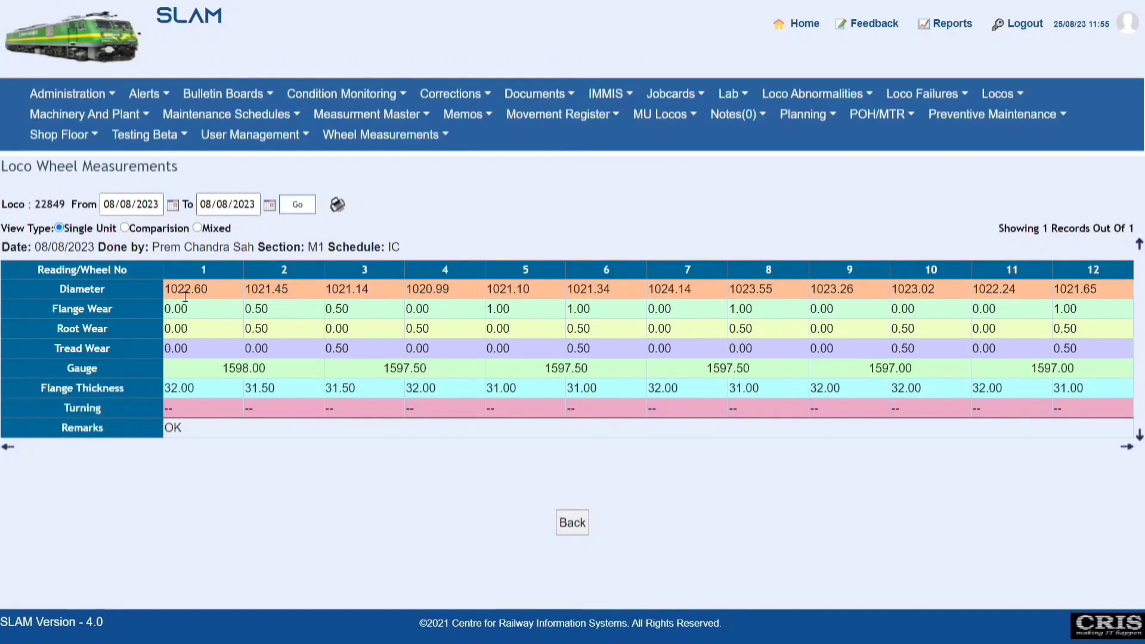
double_click(108, 247)
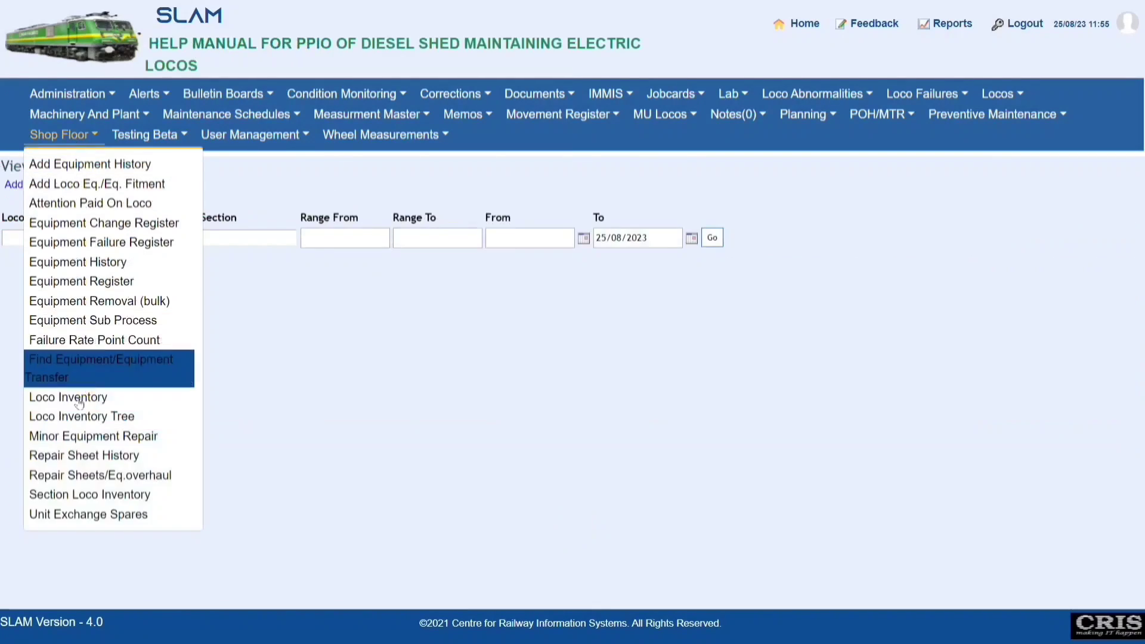
Step: List the shed's unit exchange spares with their equipment counts
click(87, 514)
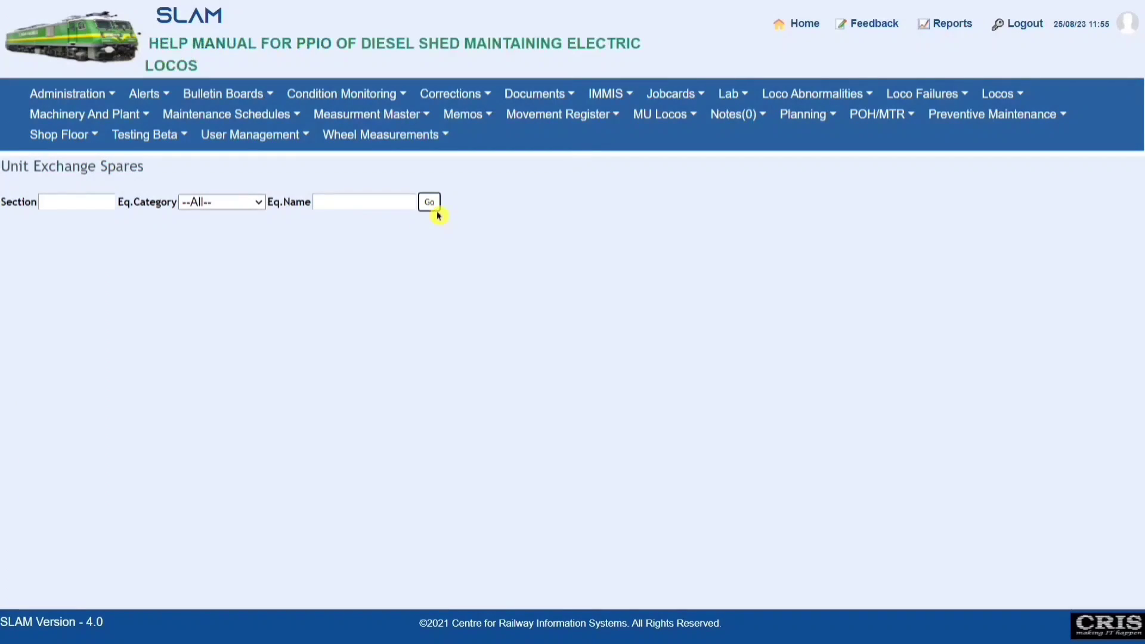
click(428, 201)
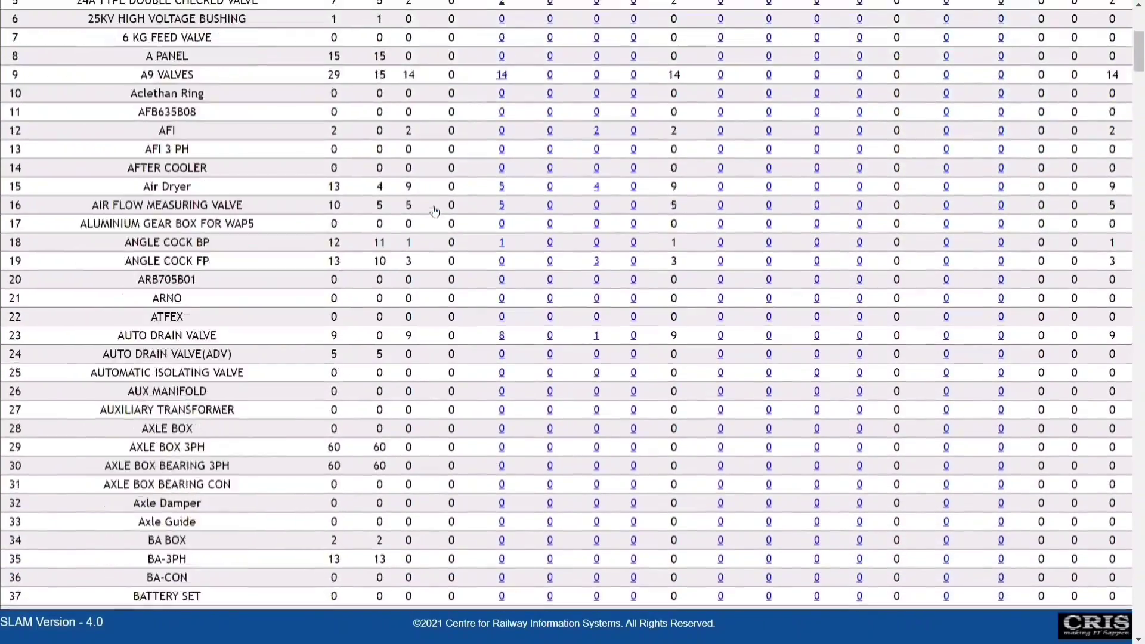
scroll(down, 3)
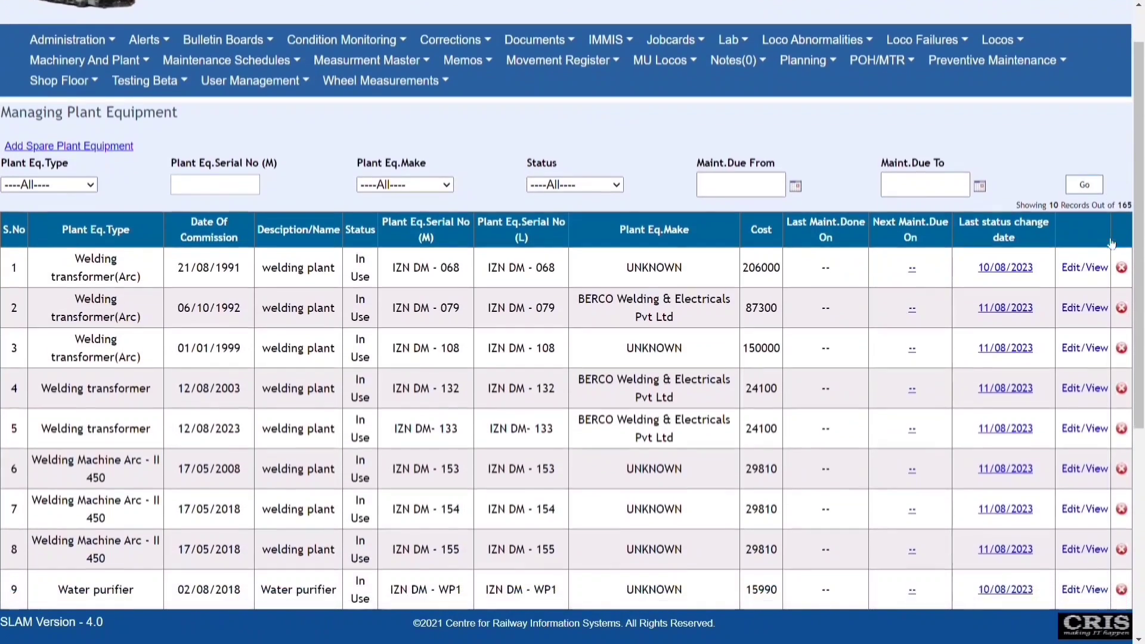
Step: Open the Update Plant Equipment form for welding transformer IZN DM-133 (Bay no 4)
scroll(down, 3)
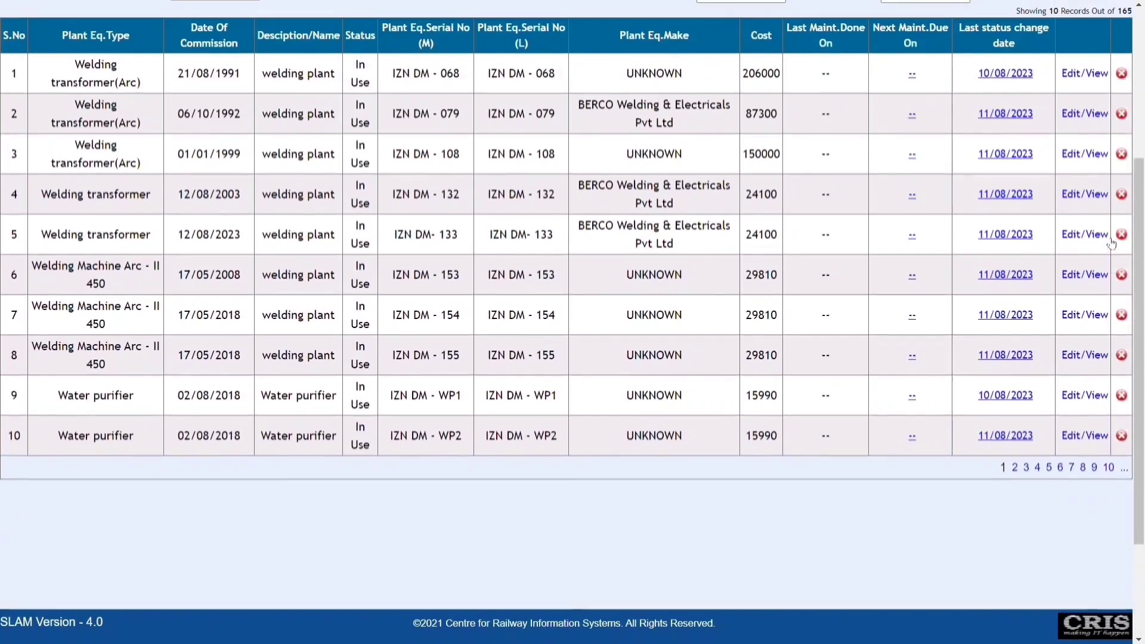
click(1083, 235)
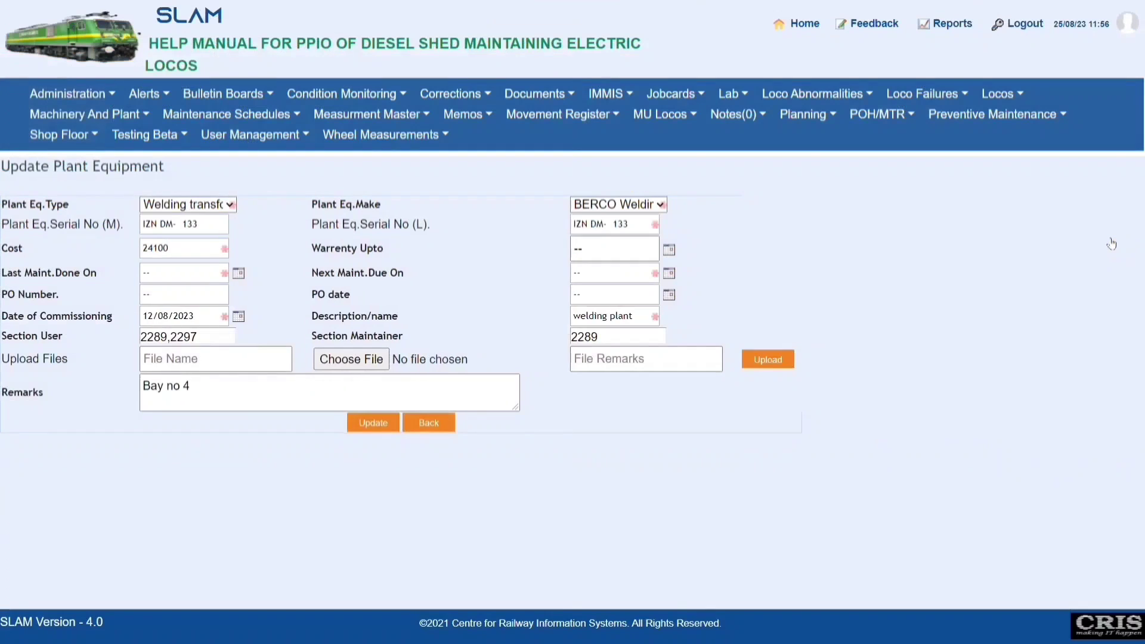
mouse_move(560, 420)
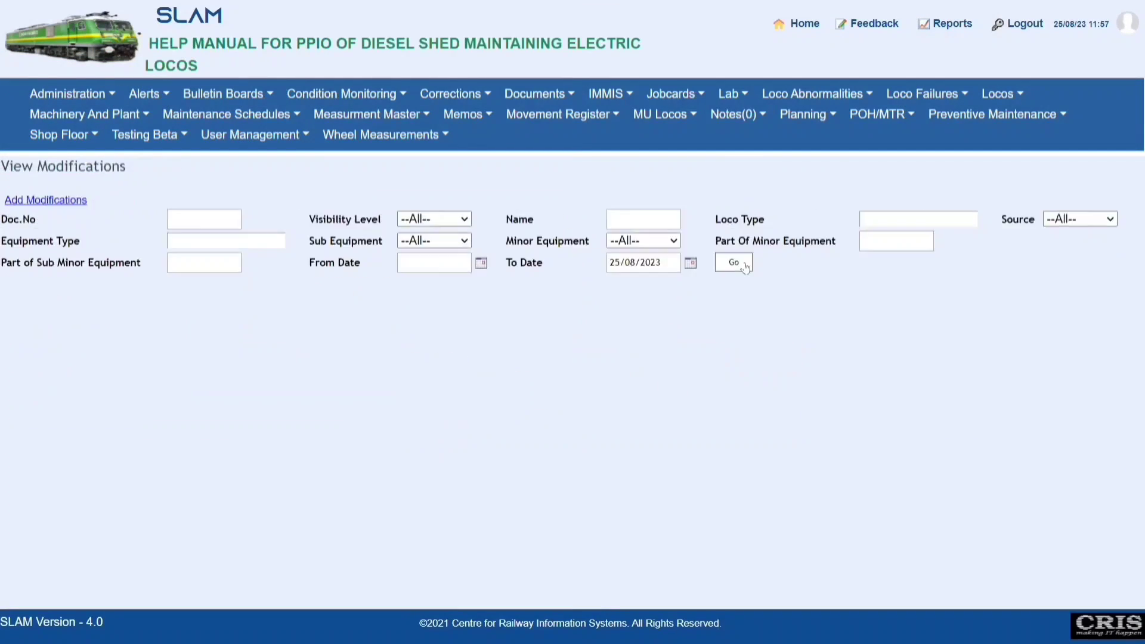
Step: List the RDSO modification documents up to 25/08/2023 and scroll through them
click(733, 262)
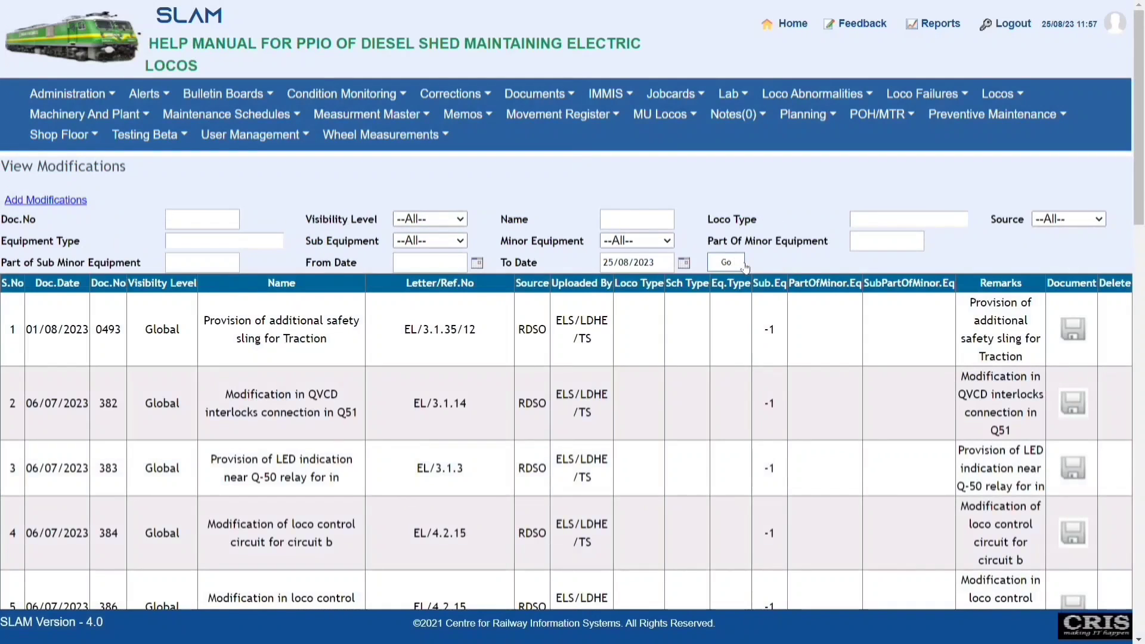
scroll(down, 3)
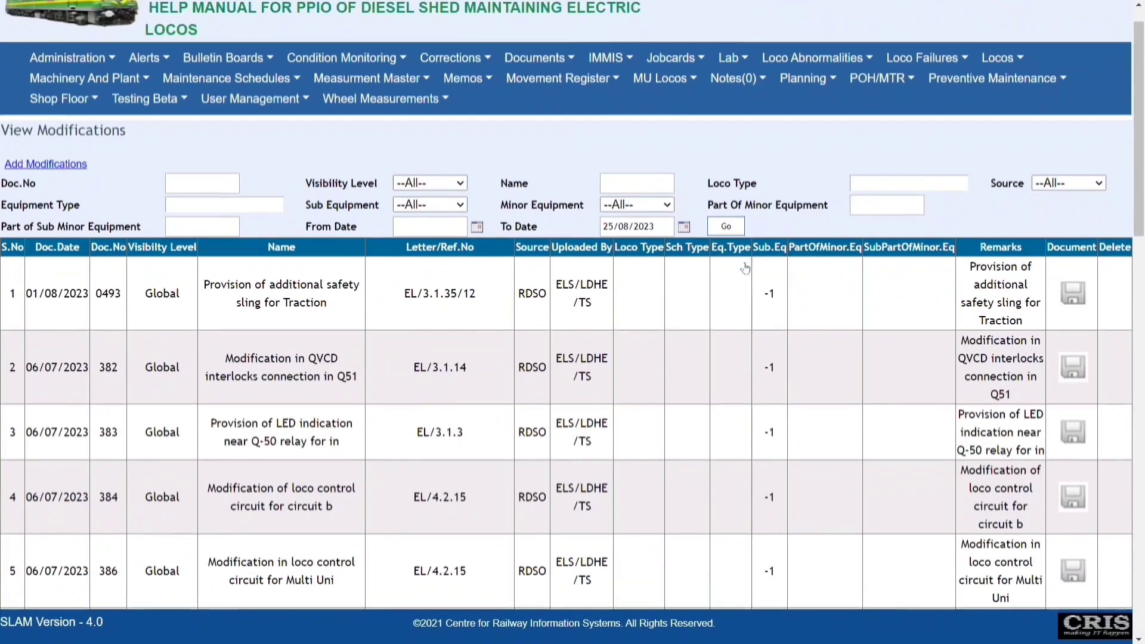
scroll(down, 3)
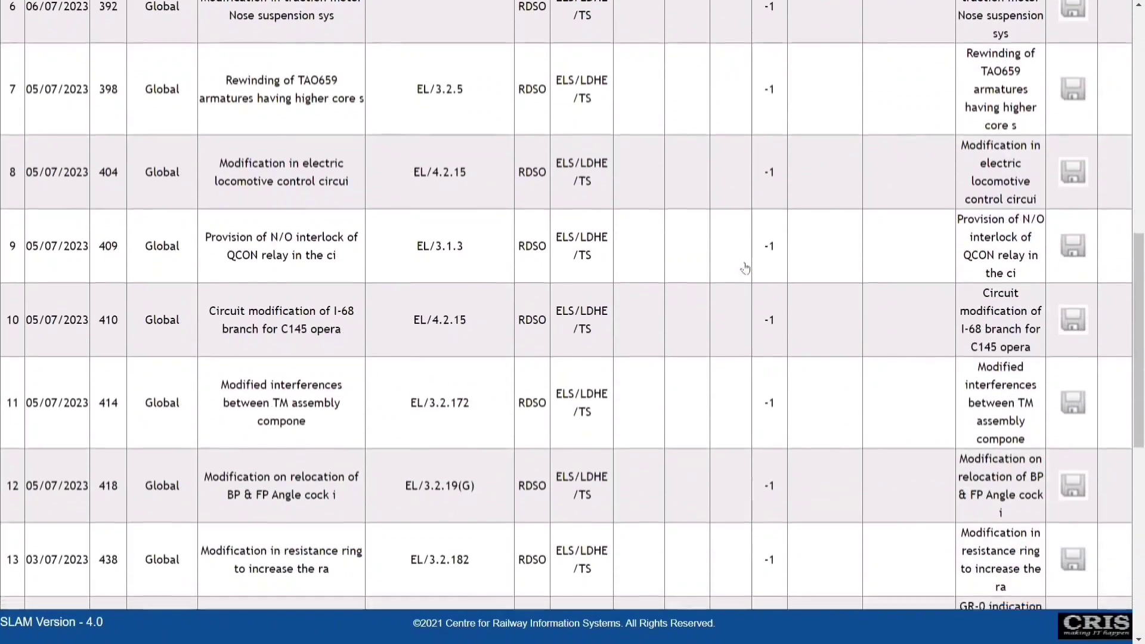
scroll(down, 3)
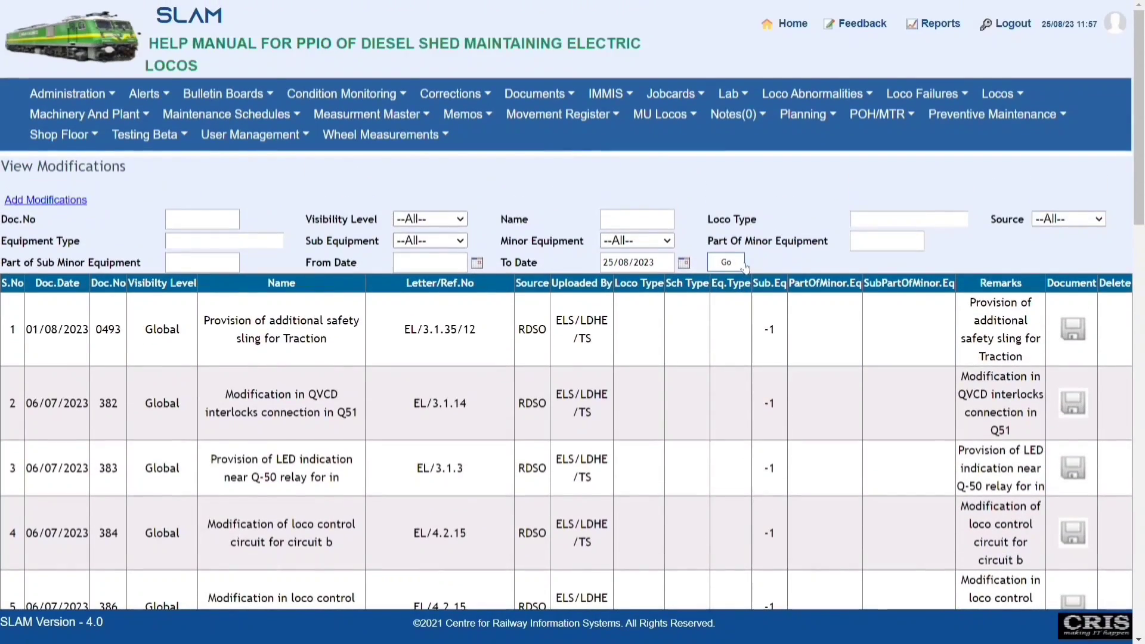
Step: Begin a blank New Modifications form for document date, name, source and equipment
click(46, 199)
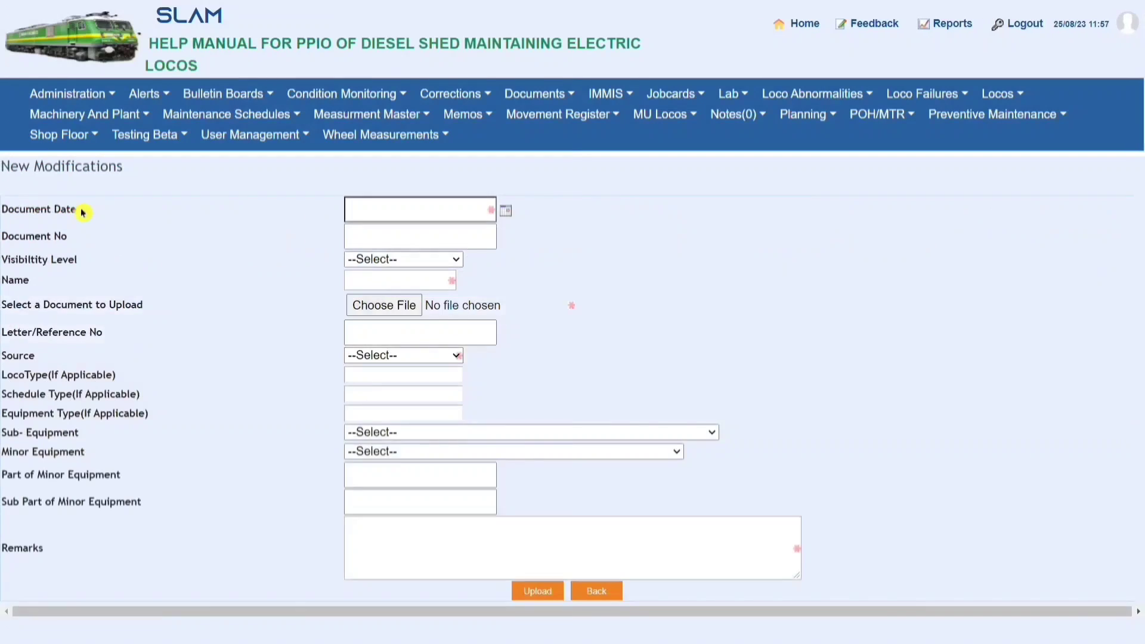
scroll(down, 3)
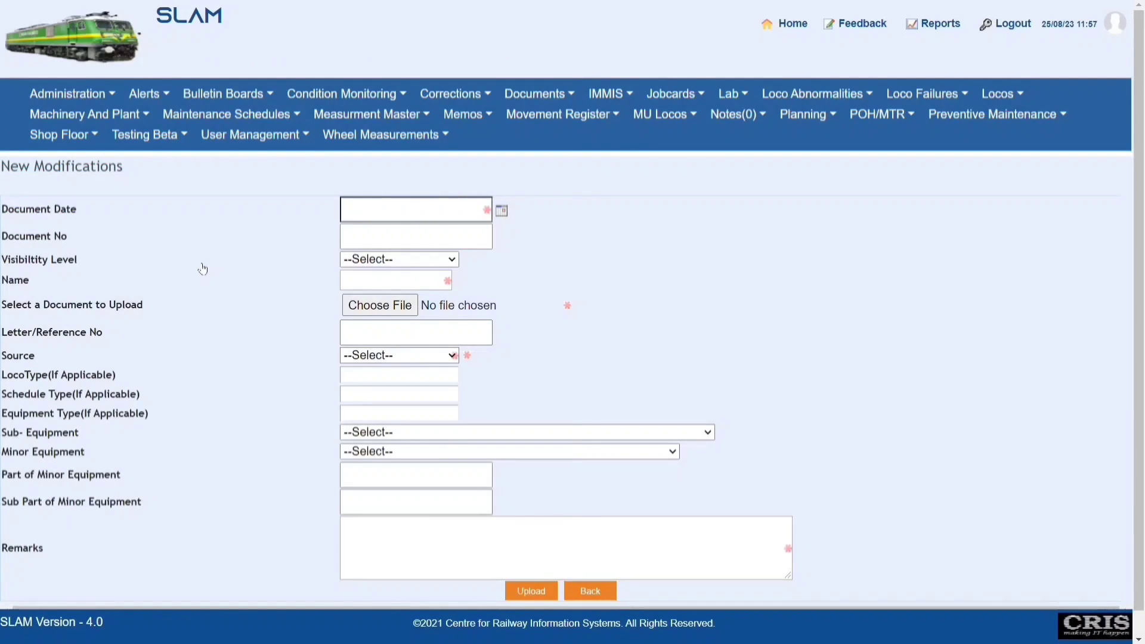
mouse_move(636, 278)
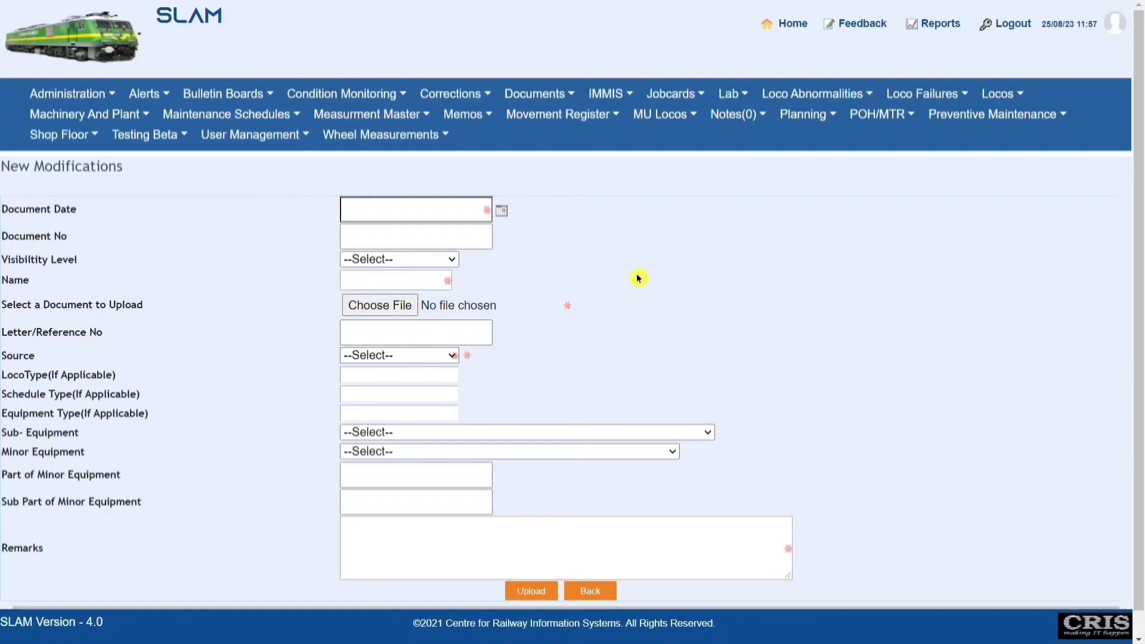